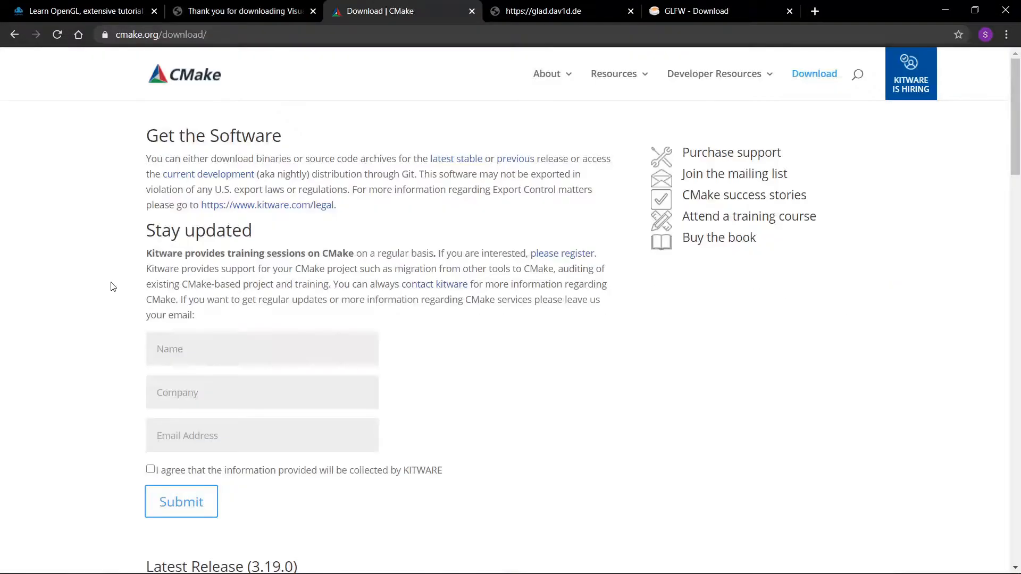
# Download the cmake-3.19.0-win64-x64.msi installer and the GLFW source package, then close the GLFW tab
pyautogui.scroll(-3)
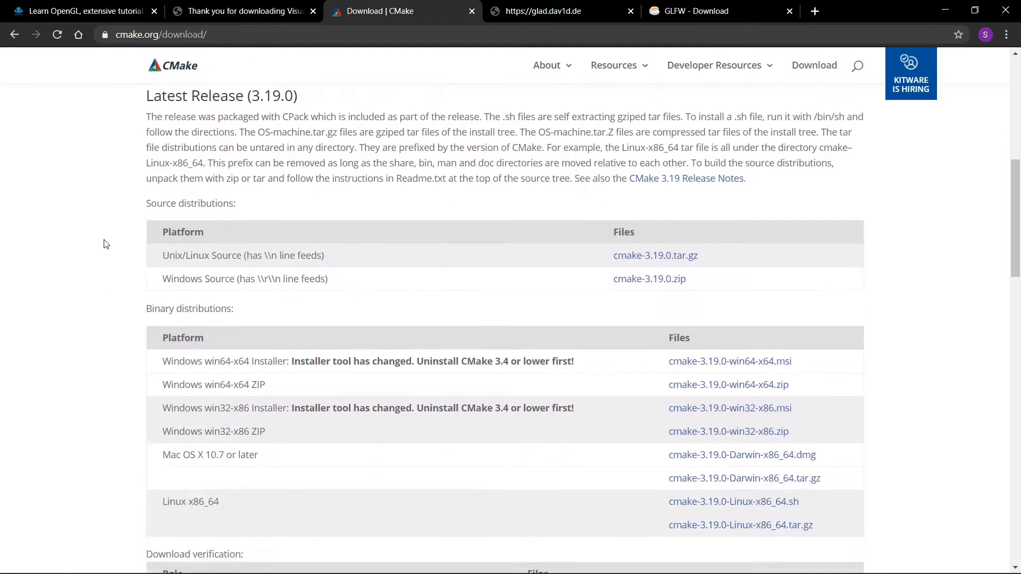
pyautogui.scroll(-3)
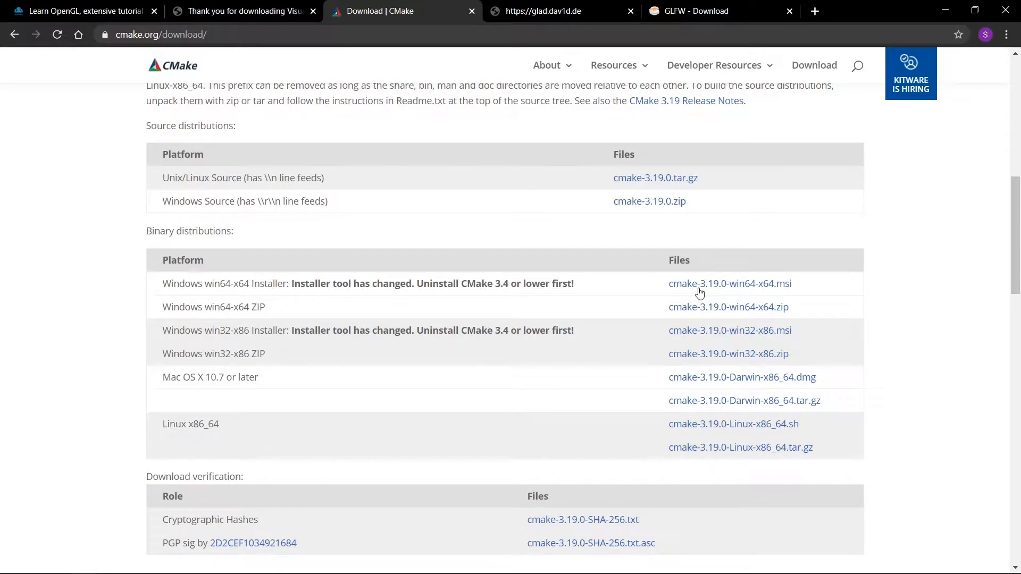
pyautogui.click(730, 283)
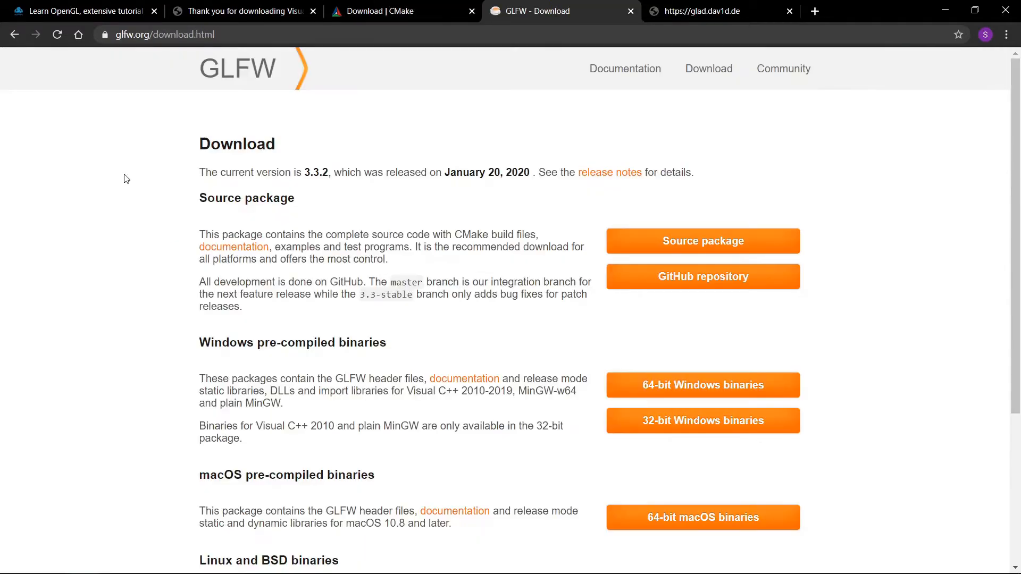
pyautogui.moveTo(604, 251)
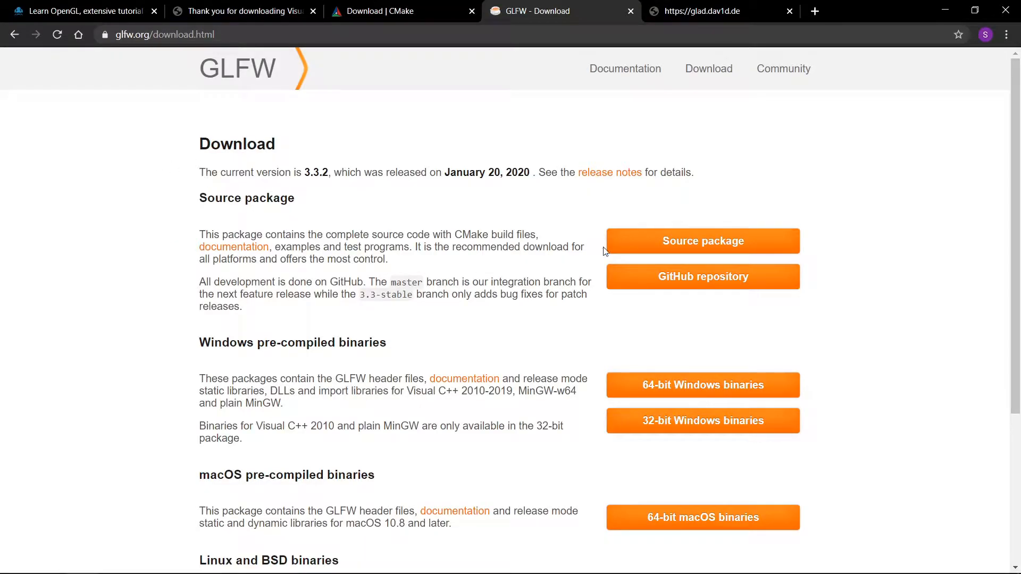
pyautogui.click(679, 245)
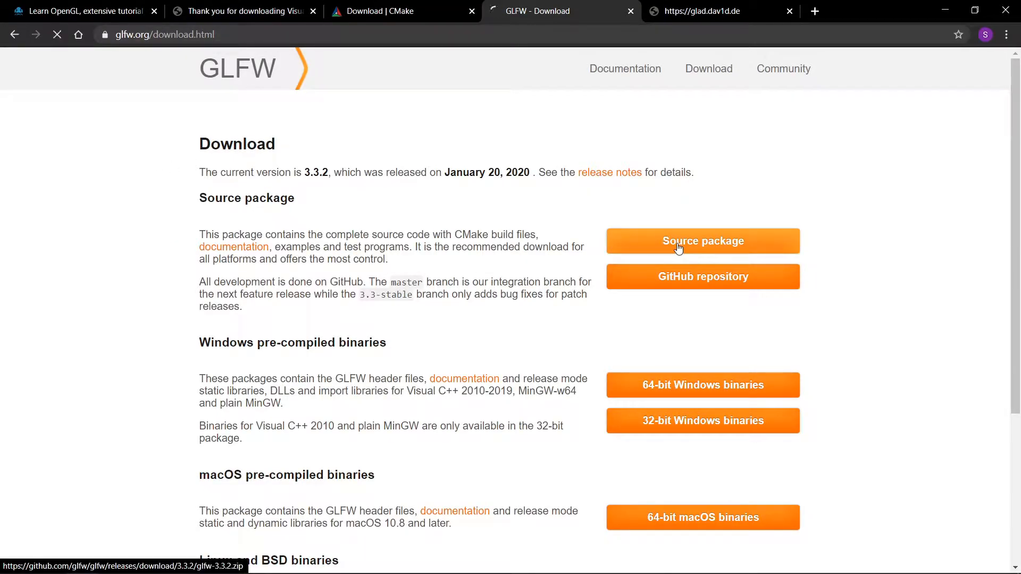
pyautogui.click(715, 12)
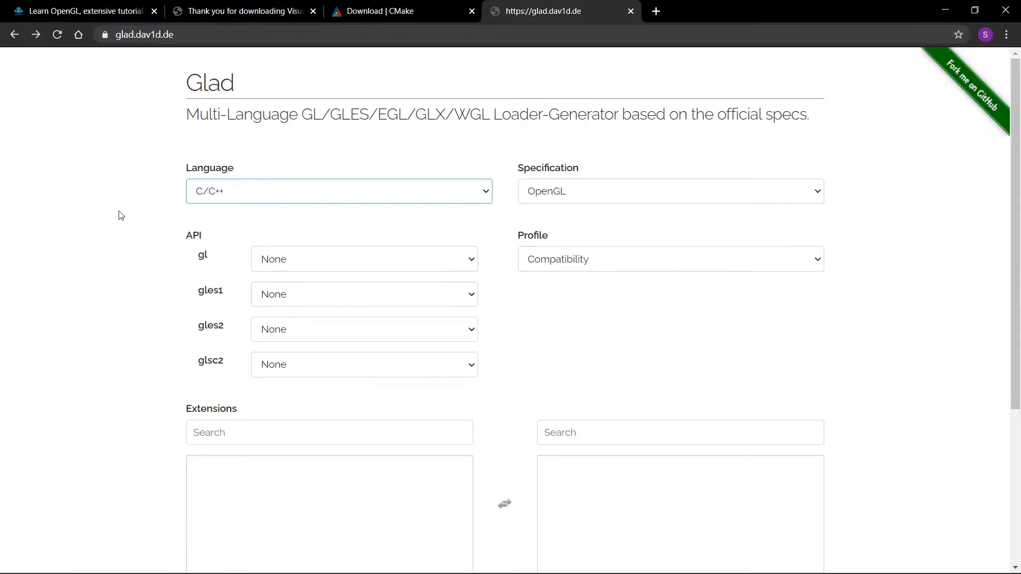
pyautogui.moveTo(645, 197)
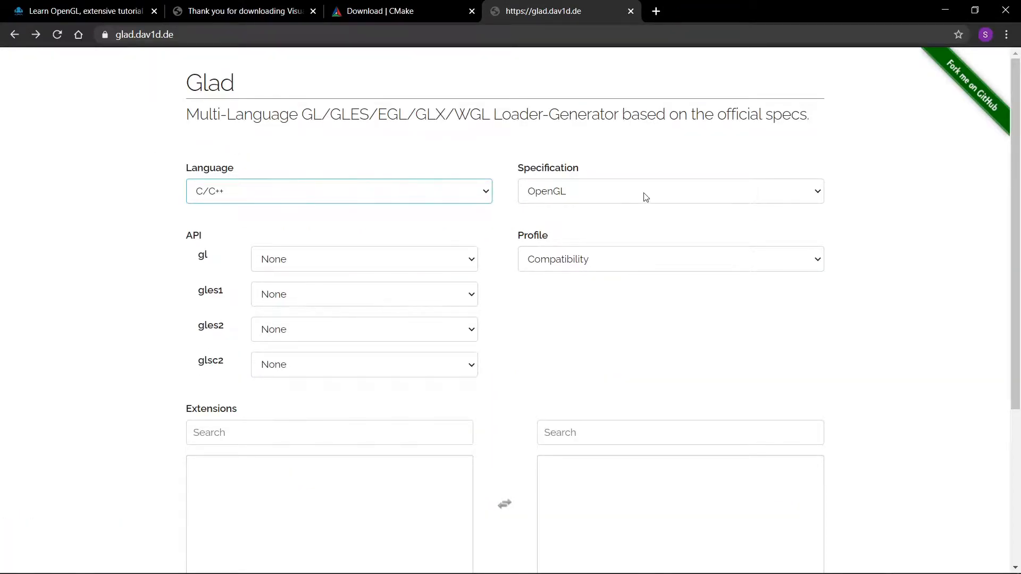
# Generate a Glad loader for gl API 3.3 core profile and download glad.zip
pyautogui.click(365, 259)
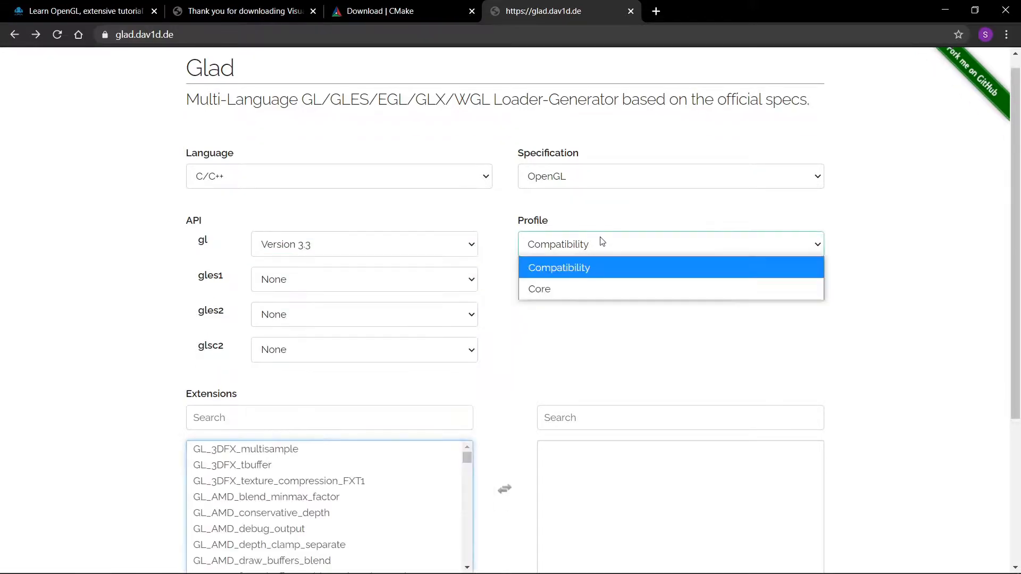
pyautogui.scroll(-3)
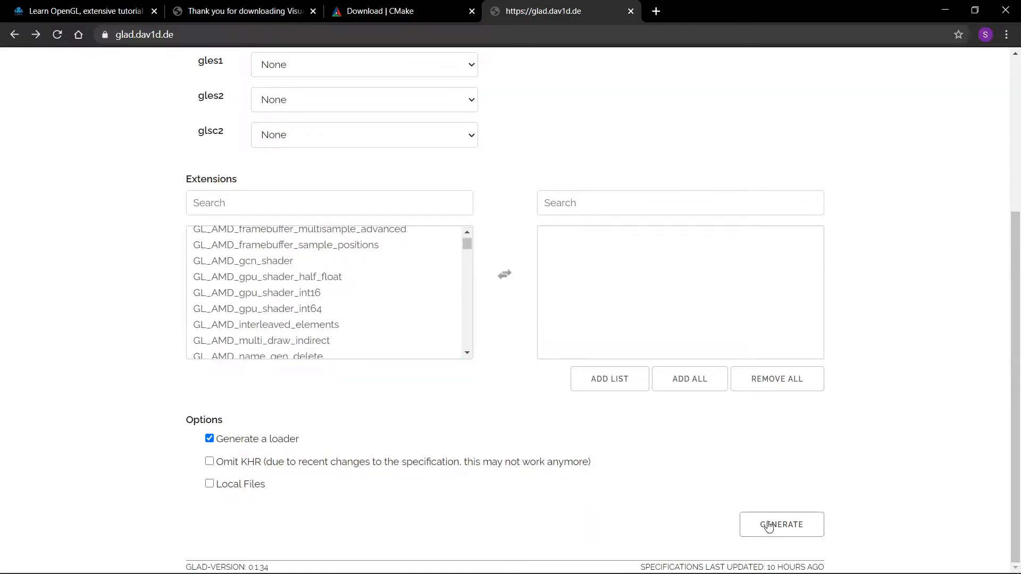
pyautogui.click(782, 524)
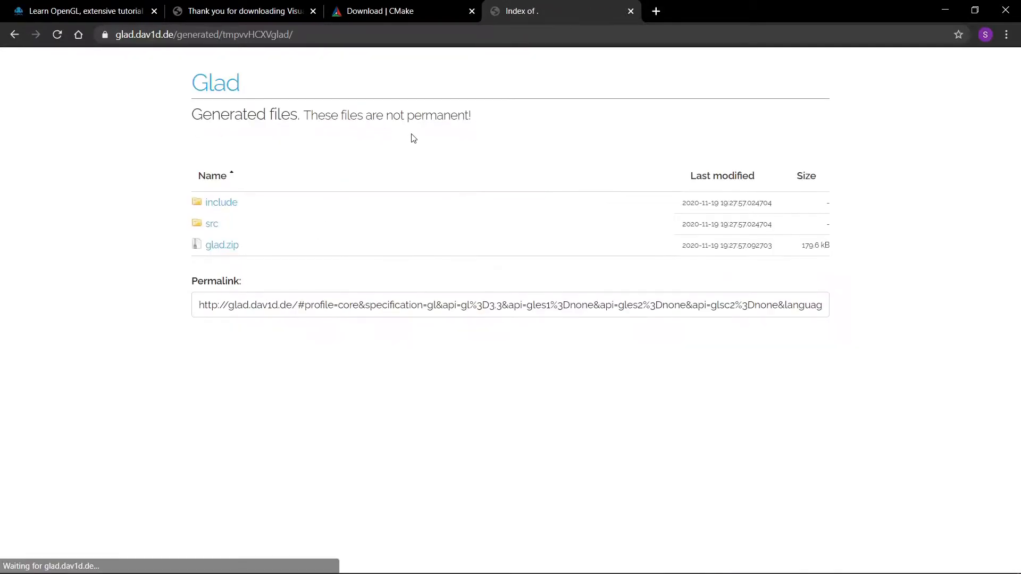
pyautogui.click(222, 244)
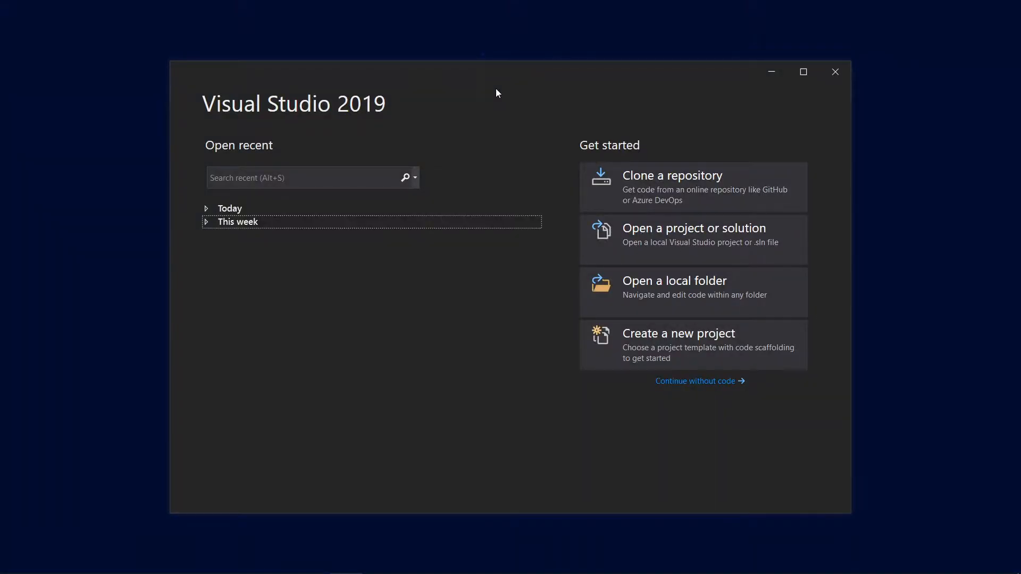
pyautogui.moveTo(499, 98)
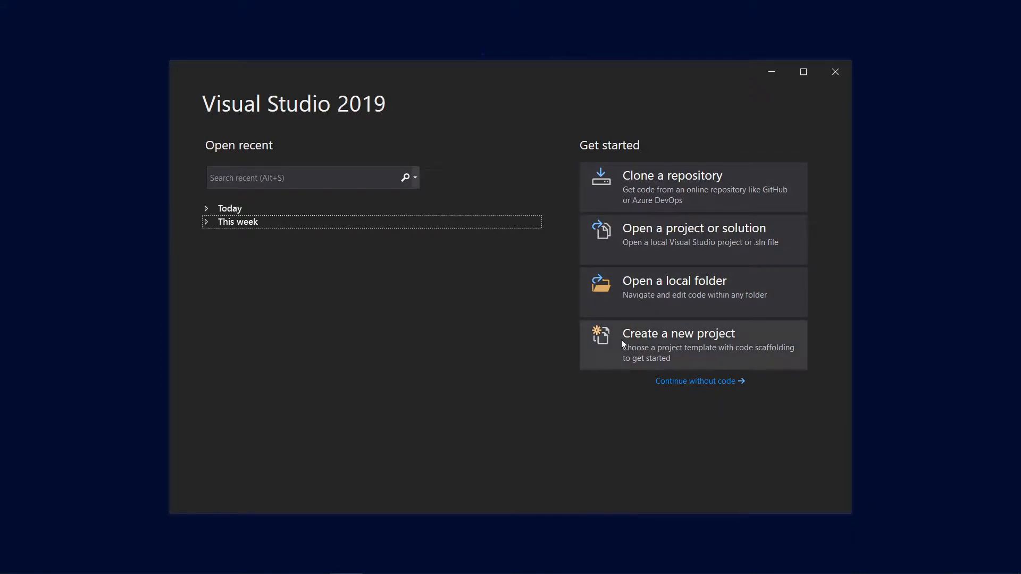
# Create an Empty Project named YoutubeOpenGL in C:\Programming
pyautogui.click(678, 334)
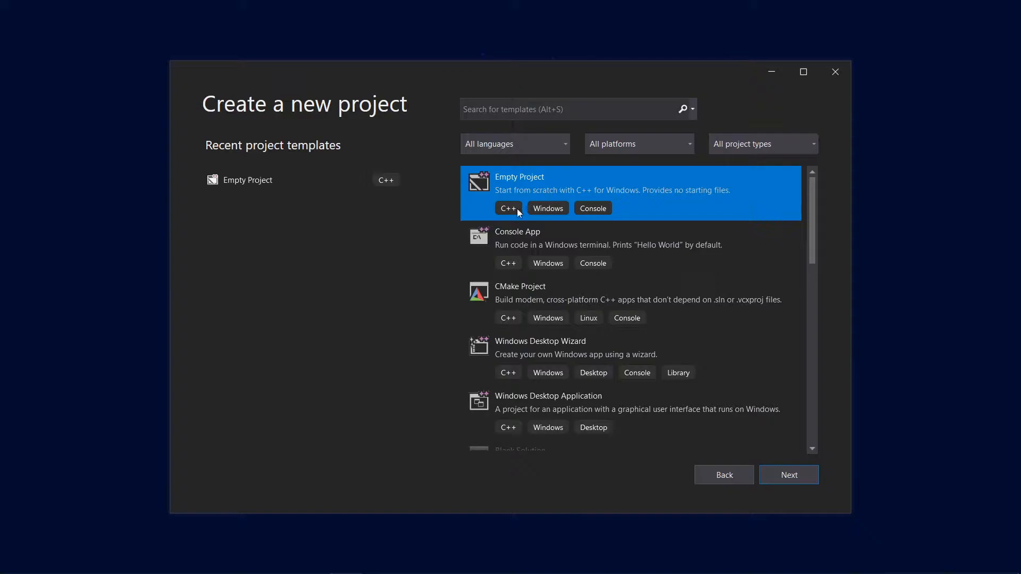
pyautogui.click(789, 475)
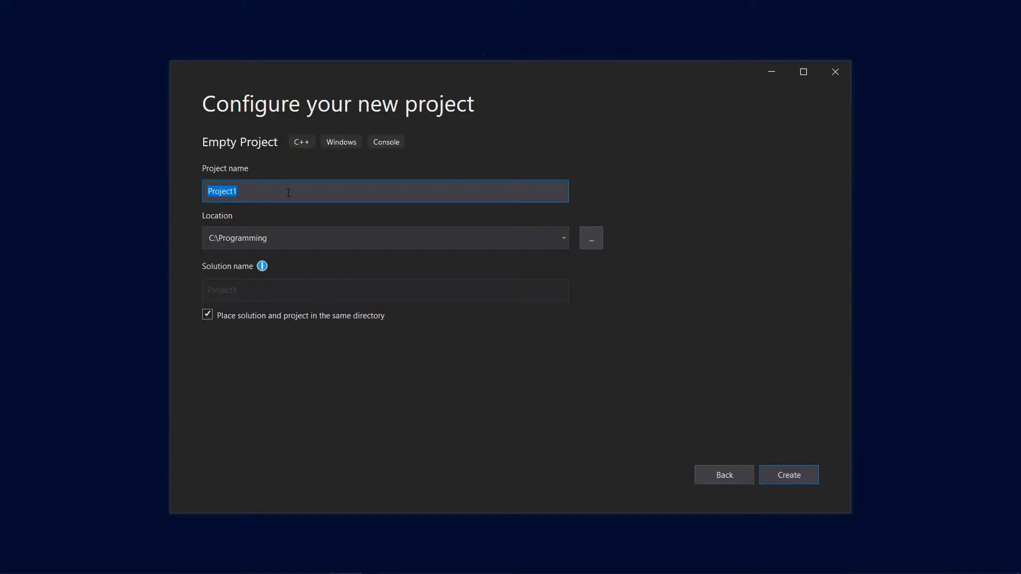
pyautogui.write('YoutubeOpenGL')
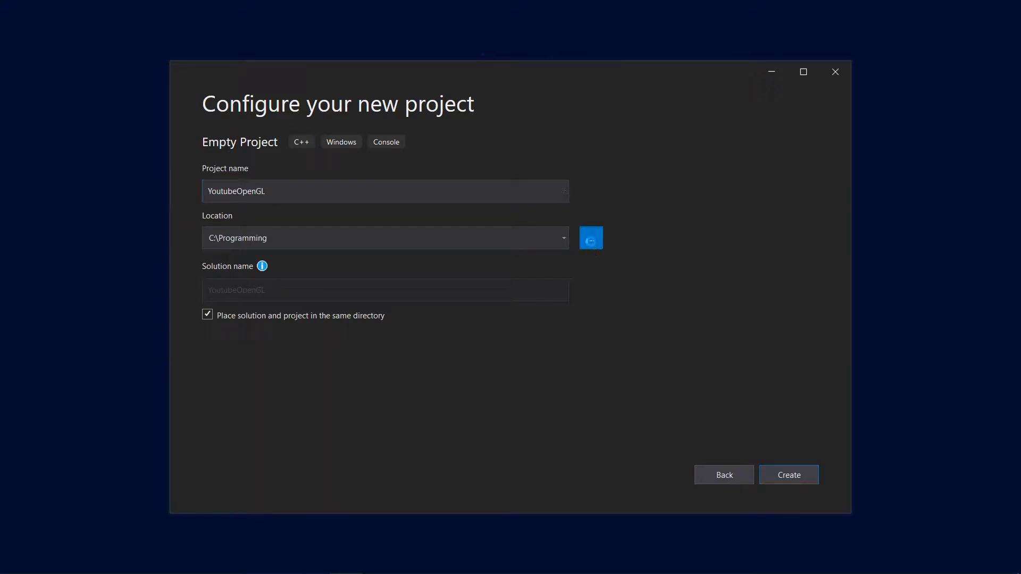
pyautogui.click(591, 238)
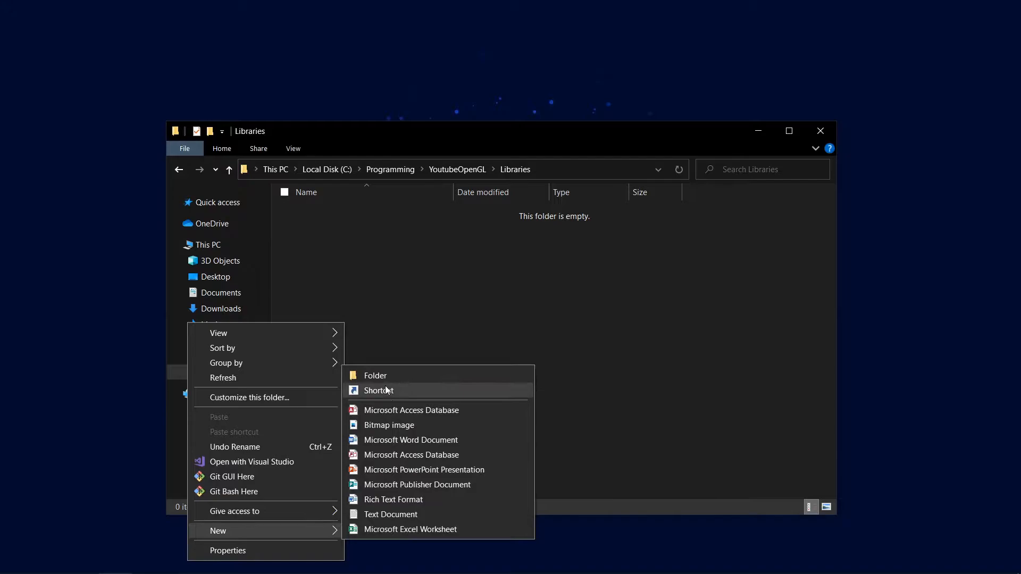
# Add lib and include folders to Libraries, and extract glfw-3.3.2.zip with 7-Zip
pyautogui.click(376, 376)
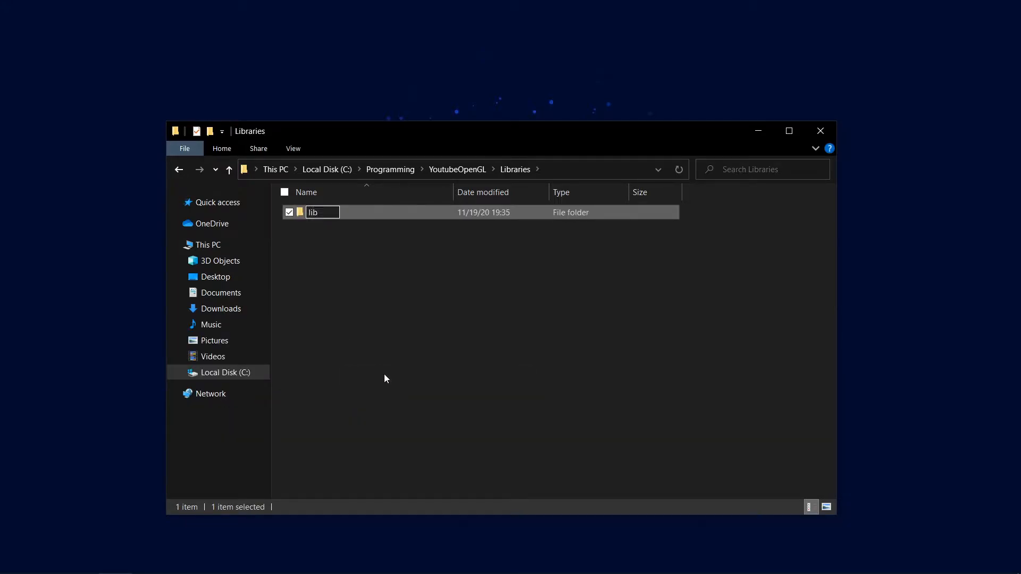
pyautogui.rightClick(386, 378)
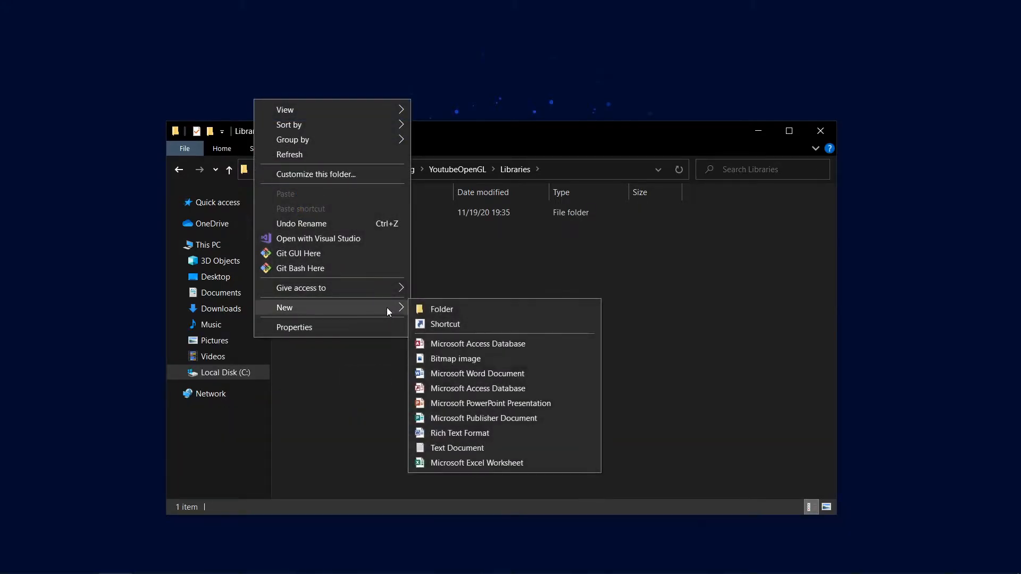
pyautogui.click(442, 309)
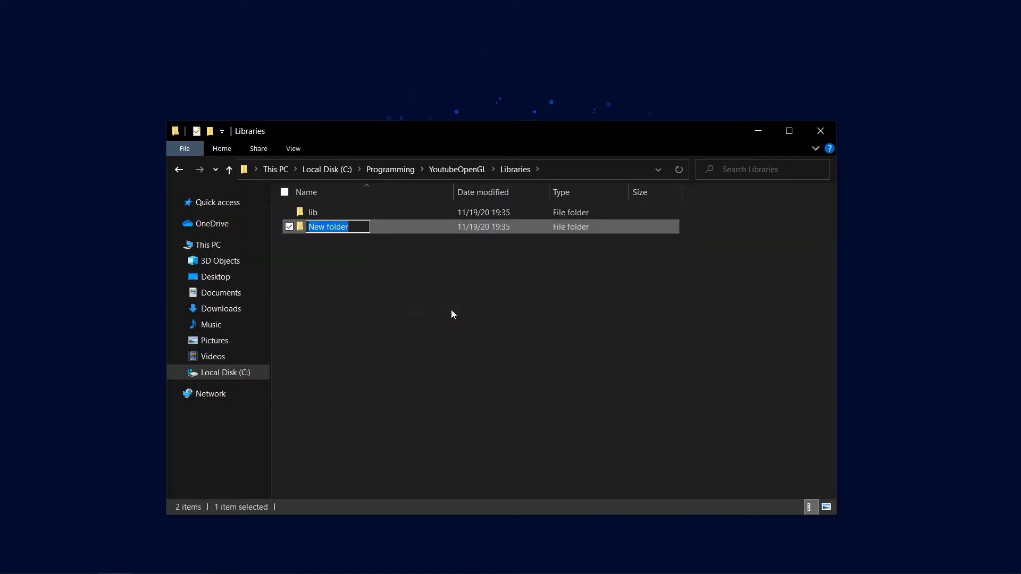
pyautogui.write('include')
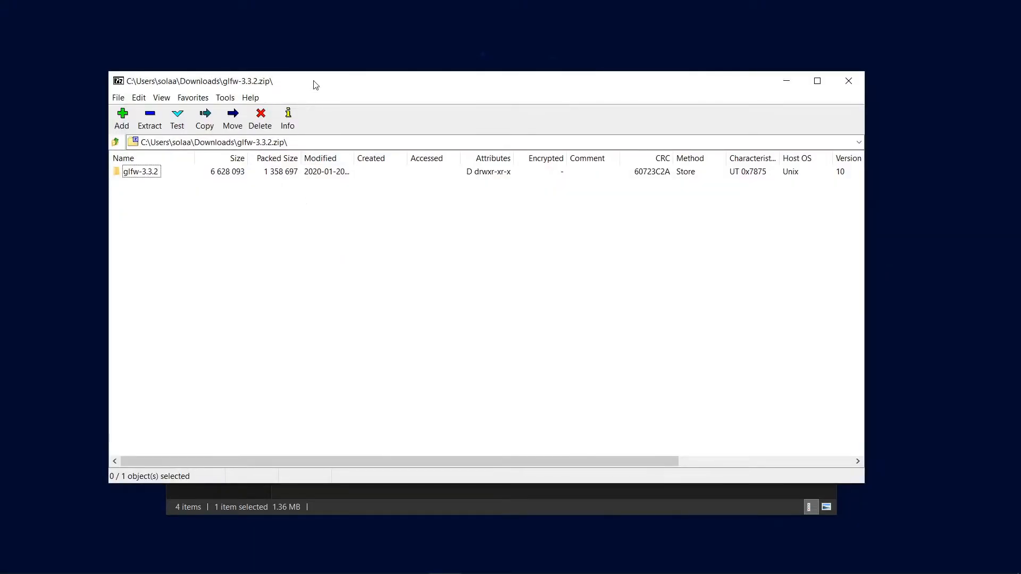
pyautogui.click(149, 115)
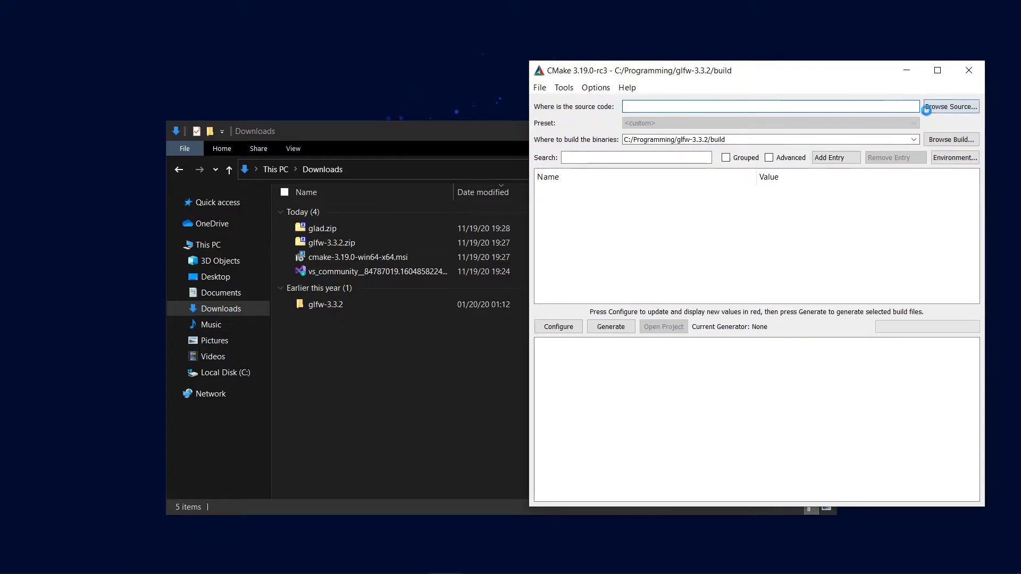
# Set Downloads\glfw-3.3.2 as the CMake source code folder
pyautogui.click(950, 107)
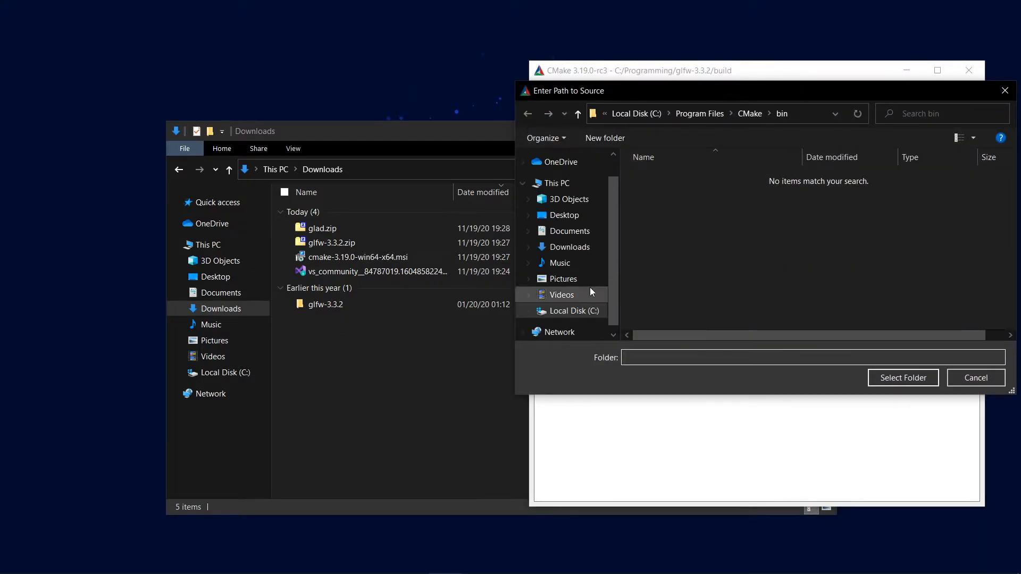
pyautogui.click(569, 247)
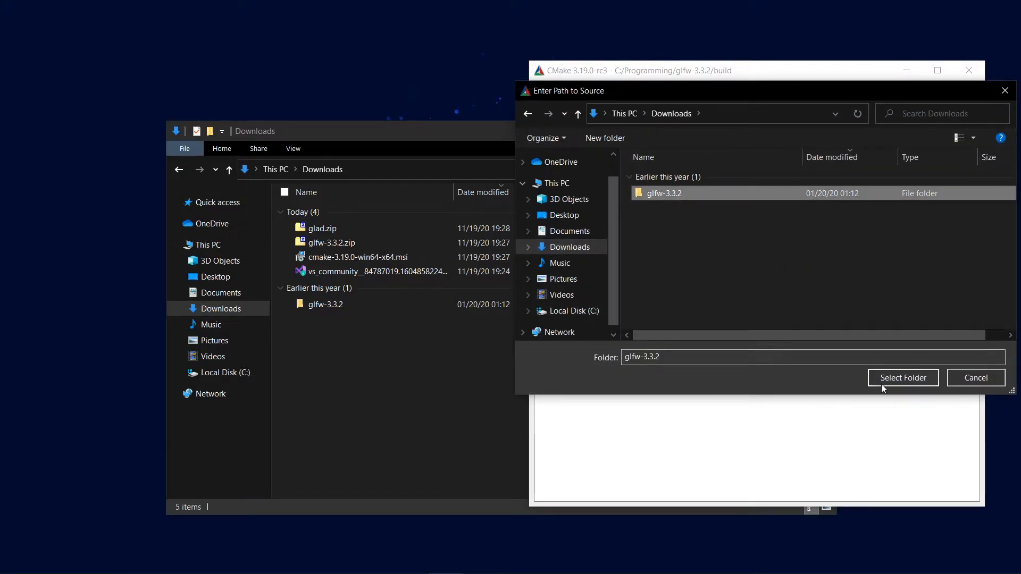
pyautogui.click(903, 378)
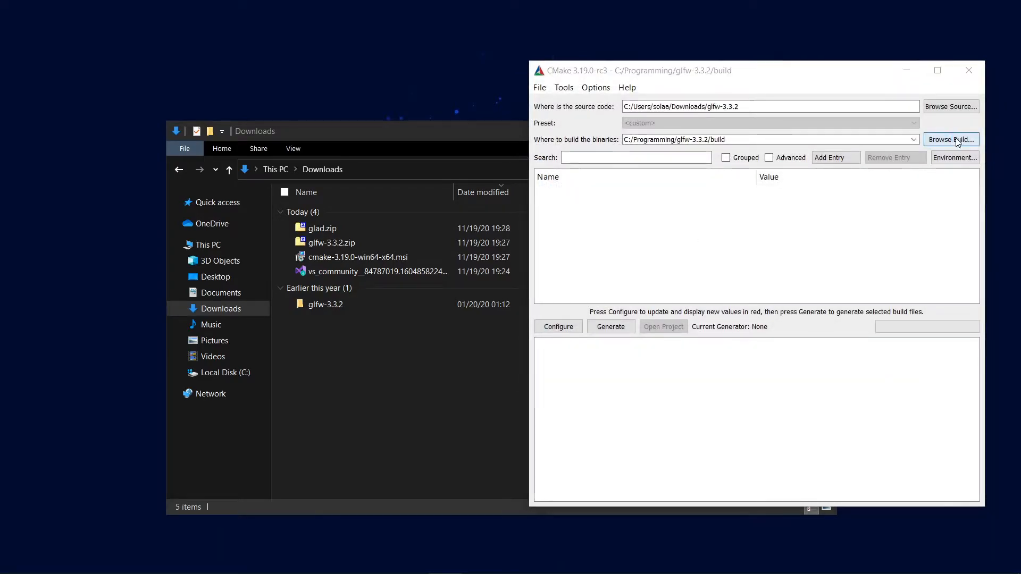
# Create a build folder inside glfw-3.3.2 and select it as the binaries destination
pyautogui.click(951, 139)
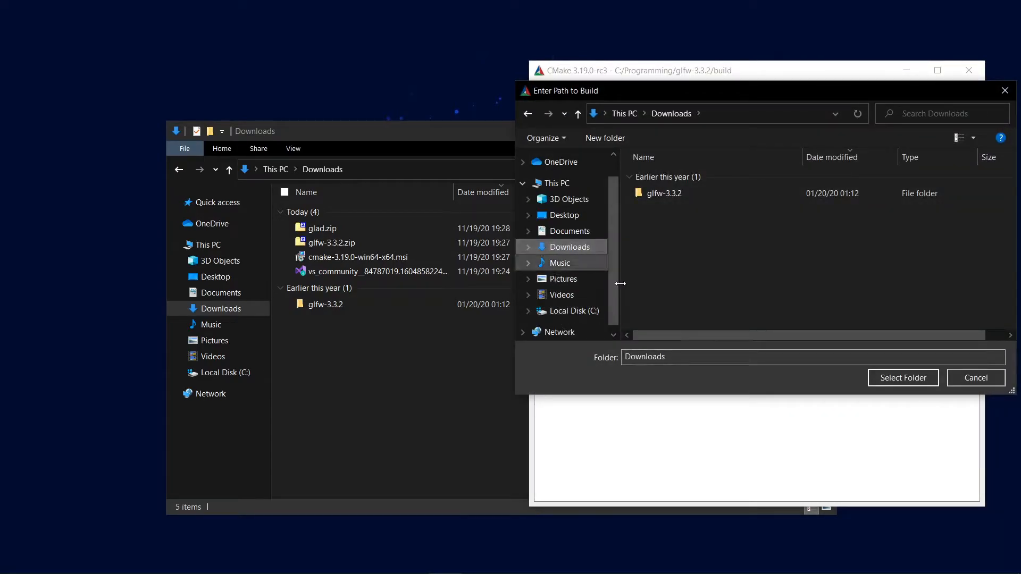
pyautogui.doubleClick(664, 194)
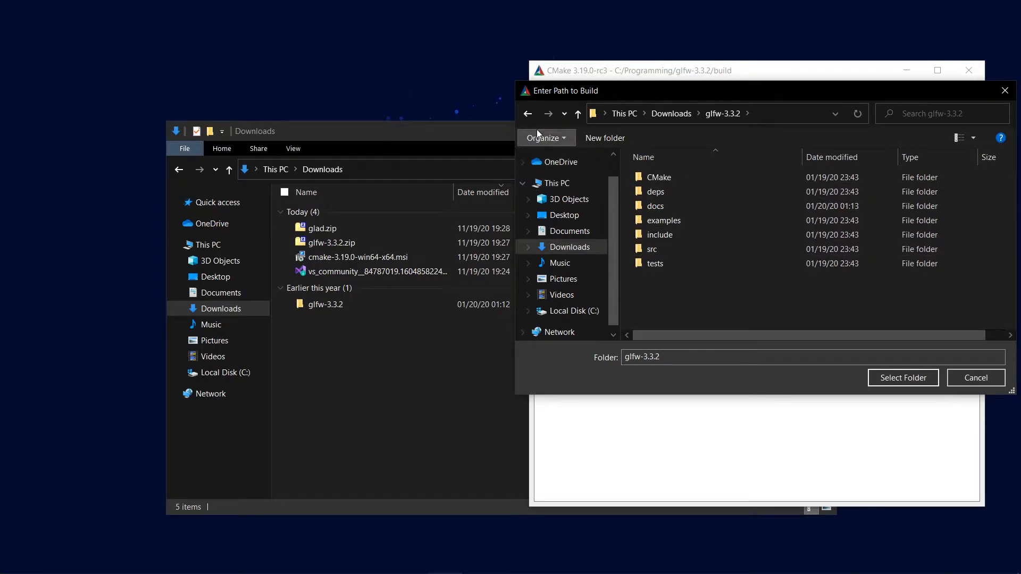
pyautogui.click(604, 138)
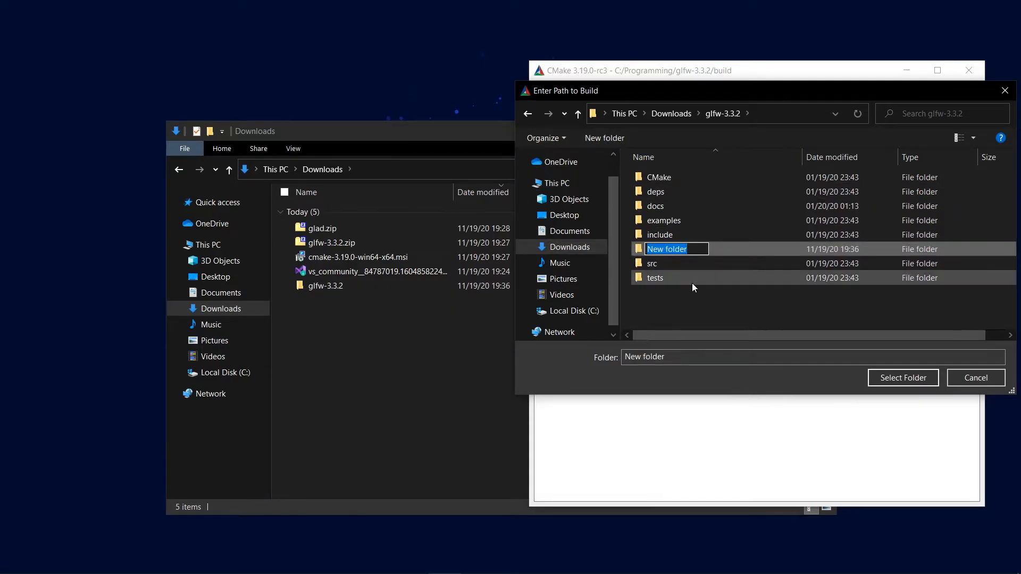
pyautogui.write('build')
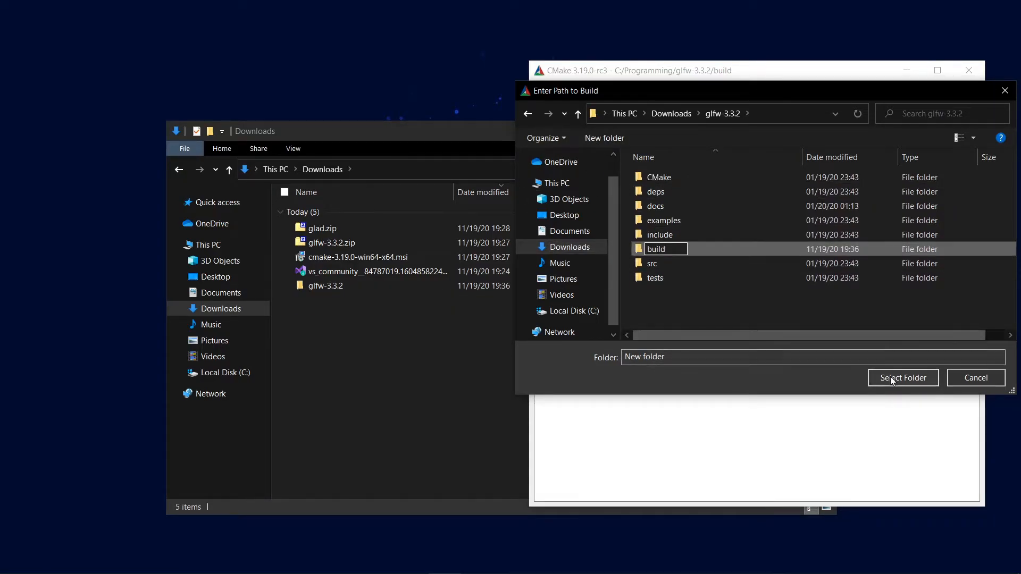
pyautogui.click(903, 378)
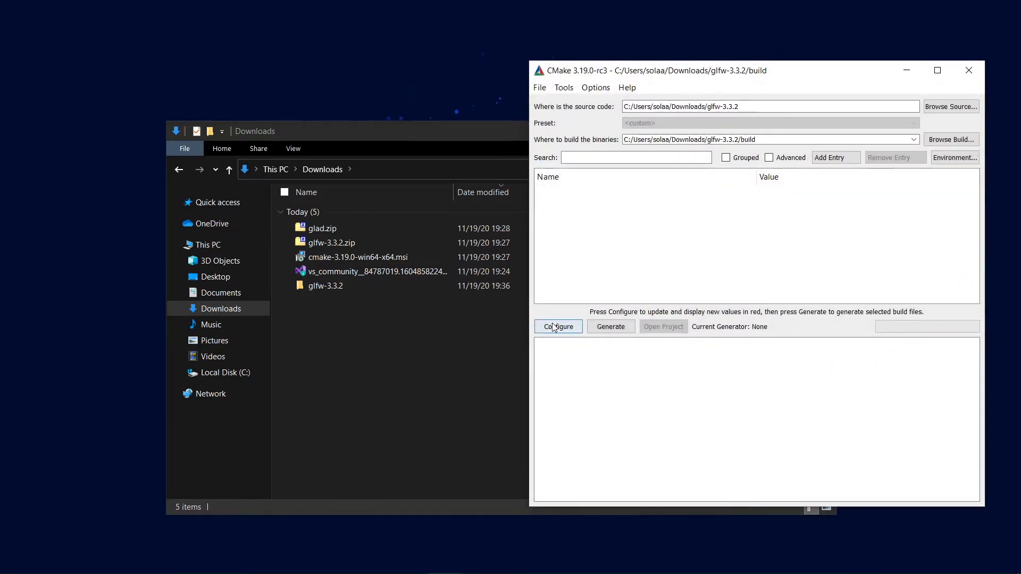
# Configure GLFW with the Visual Studio 16 2019 generator twice, then generate the project files
pyautogui.click(557, 327)
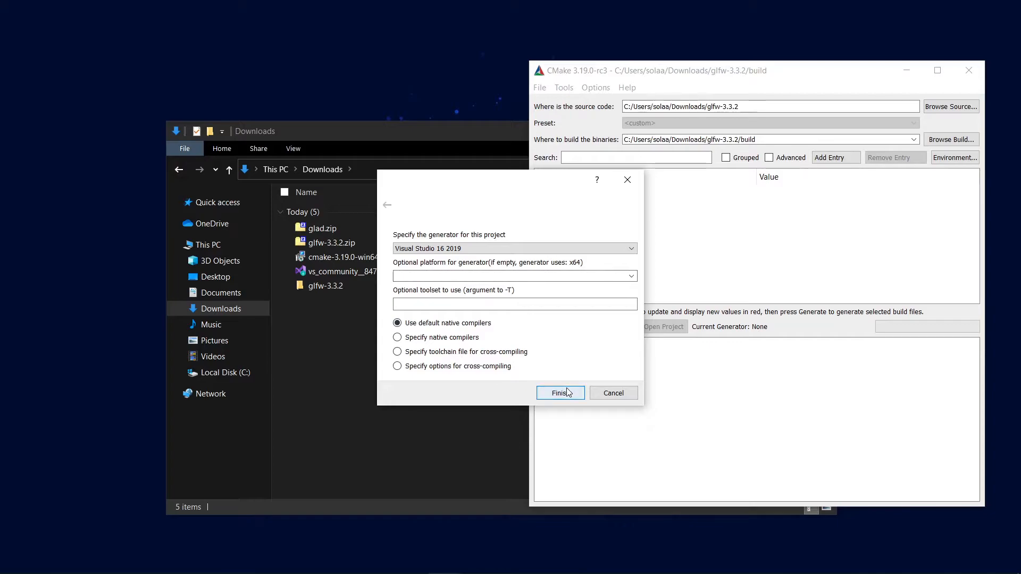
pyautogui.click(560, 393)
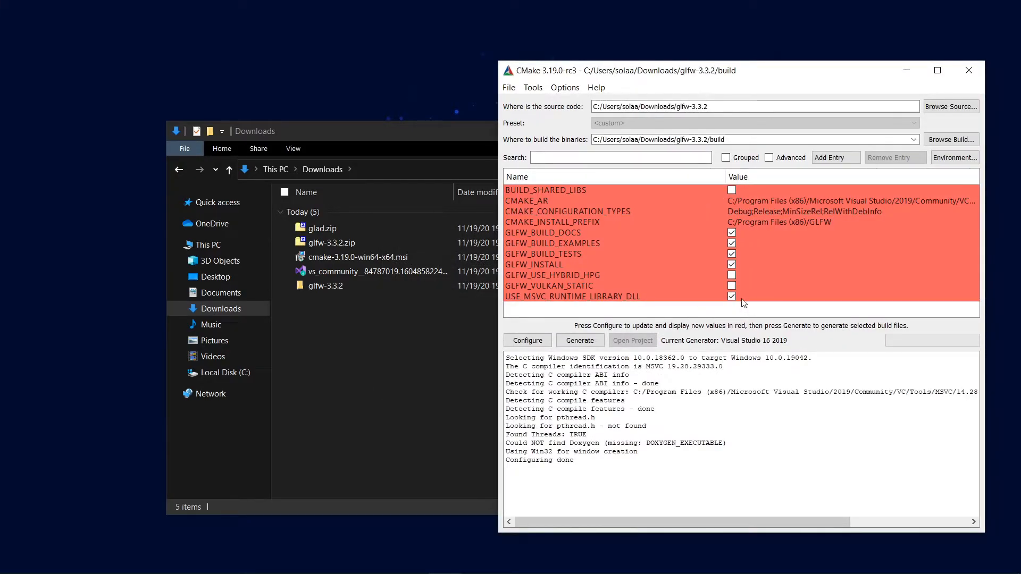
pyautogui.moveTo(564, 289)
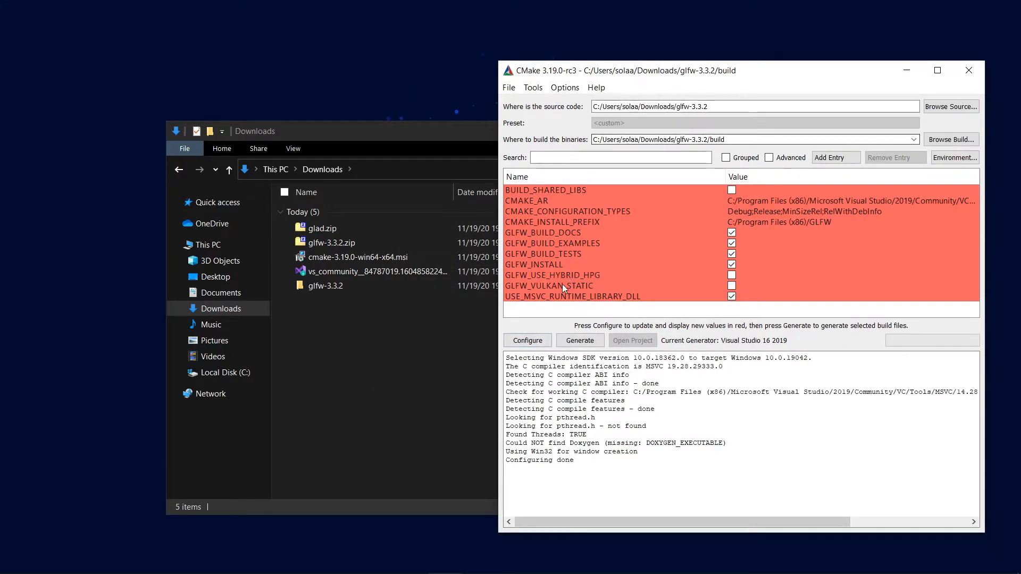
pyautogui.click(527, 341)
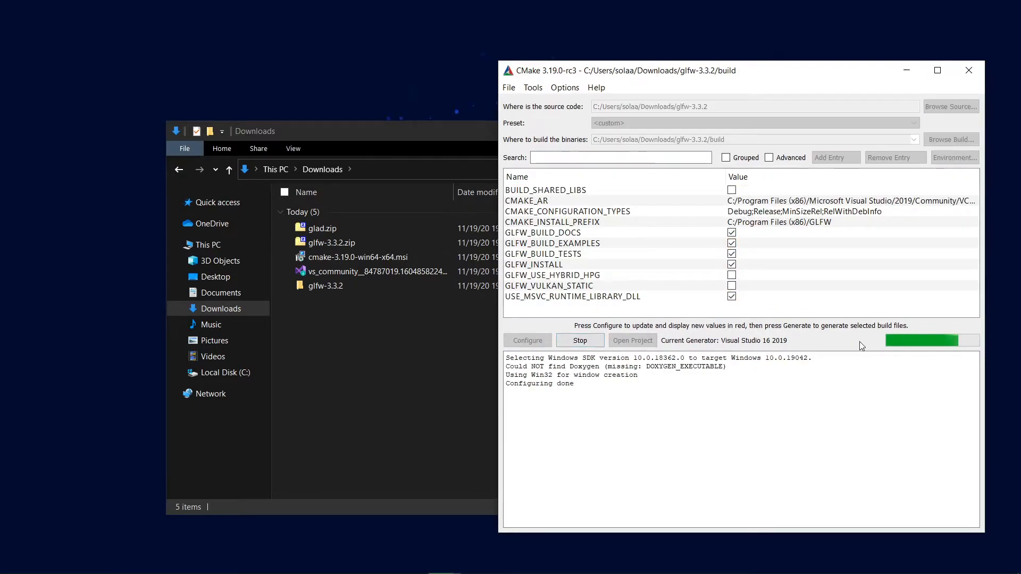
pyautogui.click(580, 341)
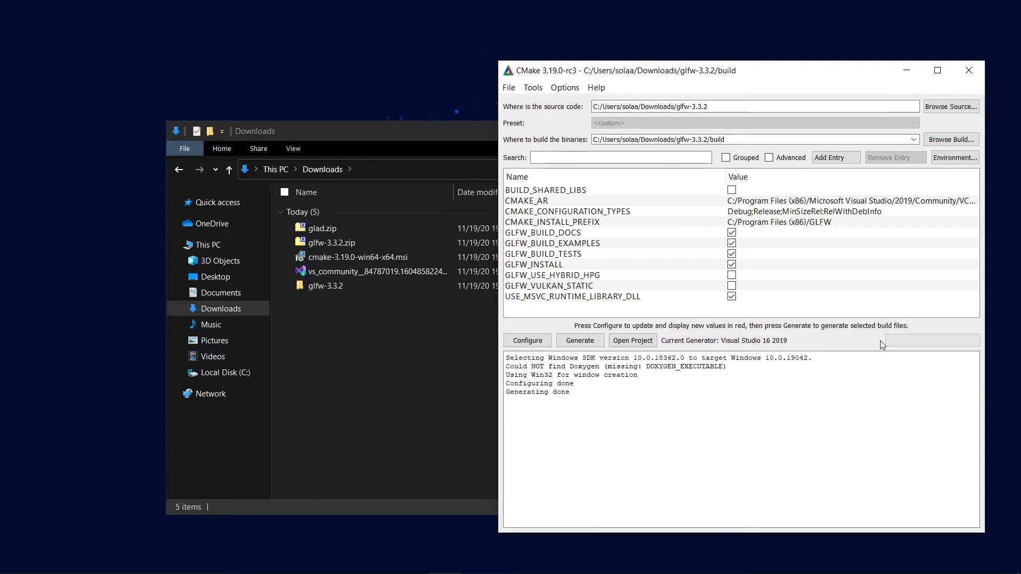
pyautogui.moveTo(969, 70)
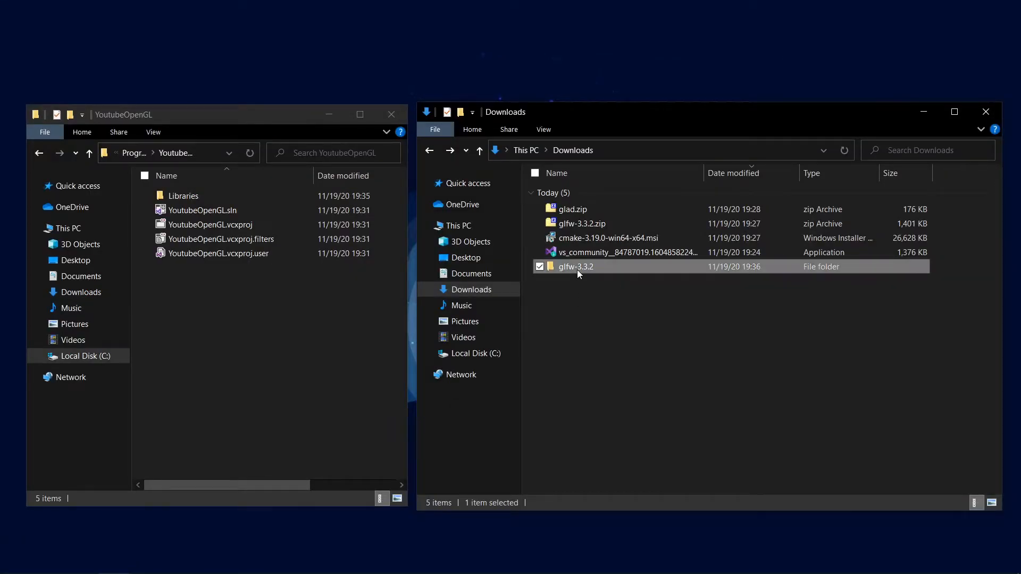
# Open GLFW.sln from glfw-3.3.2\build in Visual Studio
pyautogui.doubleClick(575, 266)
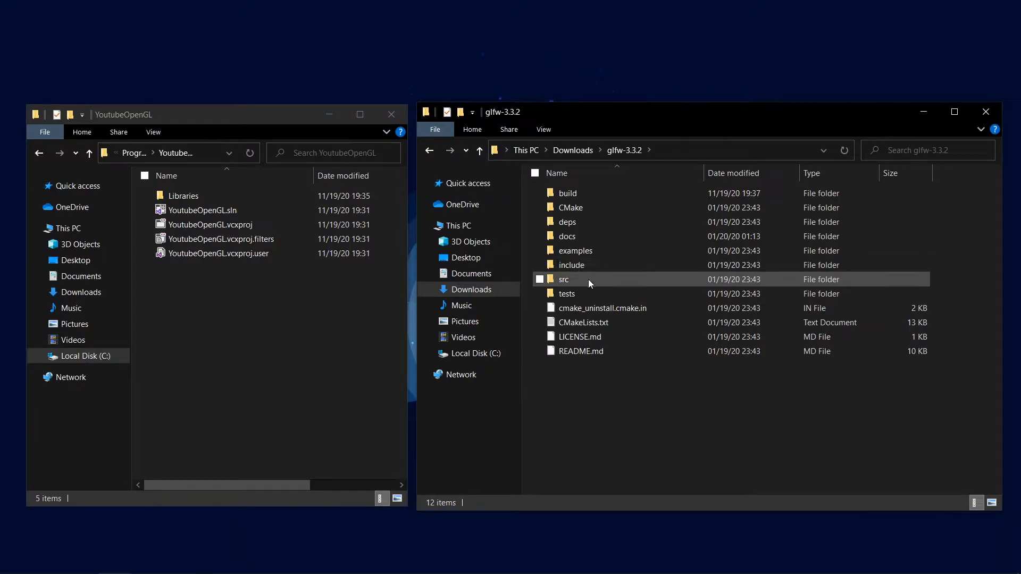
pyautogui.doubleClick(567, 193)
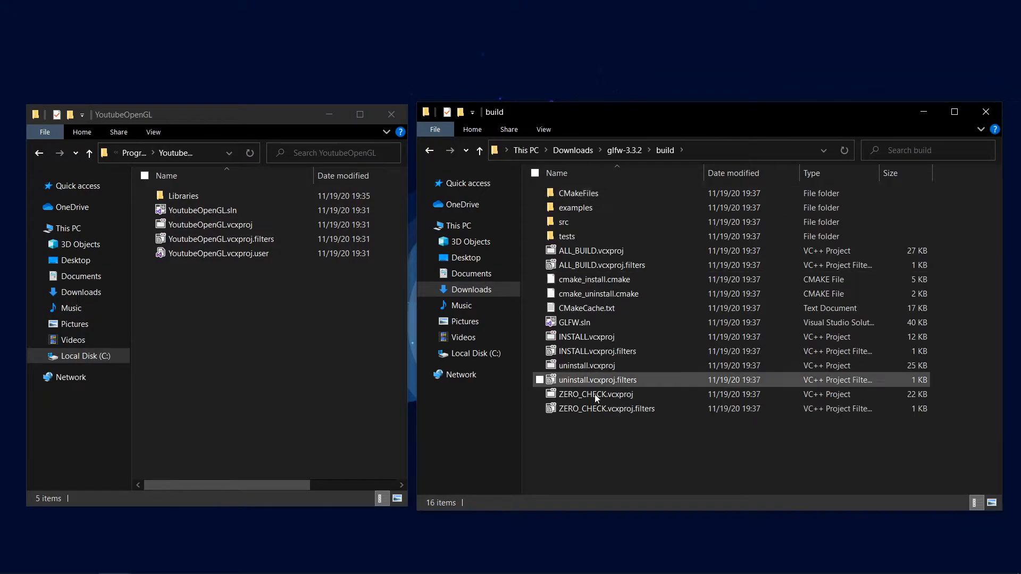
pyautogui.doubleClick(575, 322)
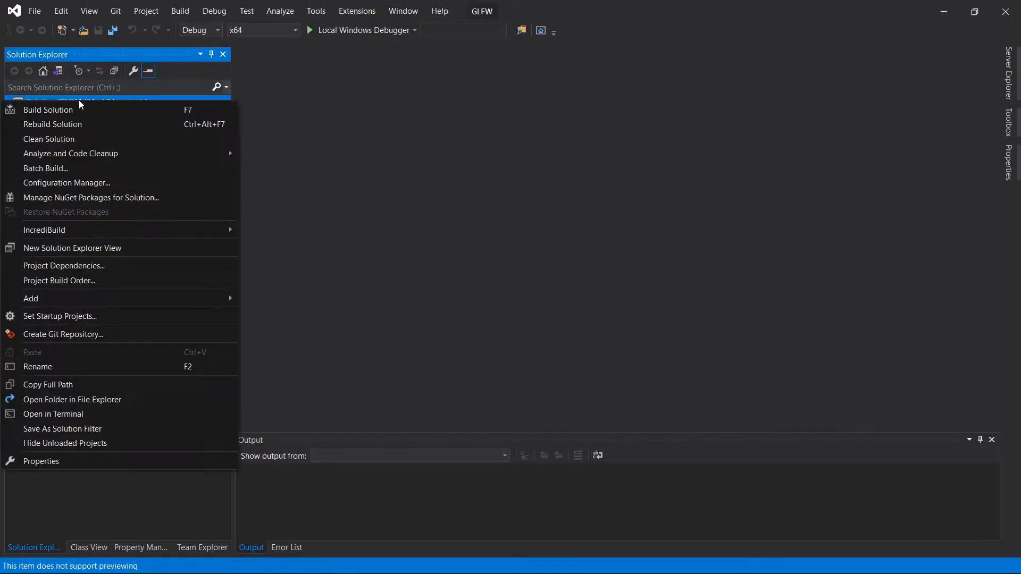
# Run Build Solution on the GLFW solution
pyautogui.click(359, 196)
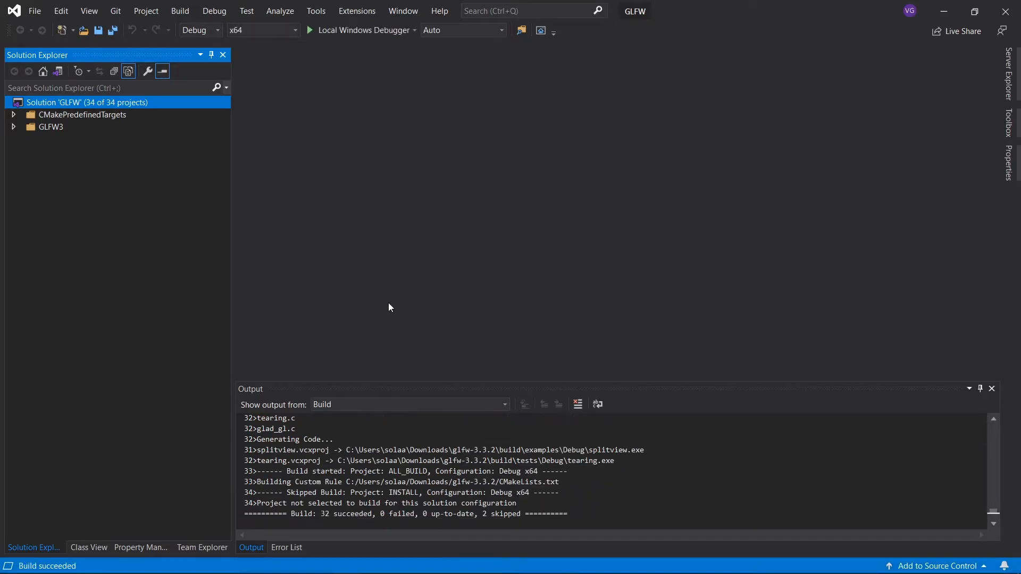
pyautogui.moveTo(535, 537)
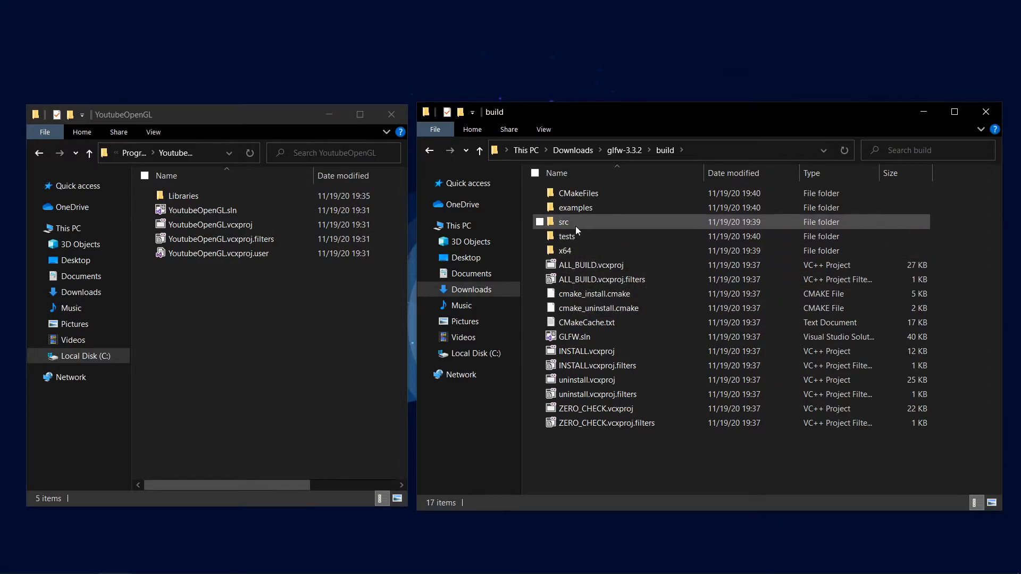
# Cut glfw3.lib from build\src\Debug and open the project's Libraries folder
pyautogui.doubleClick(564, 222)
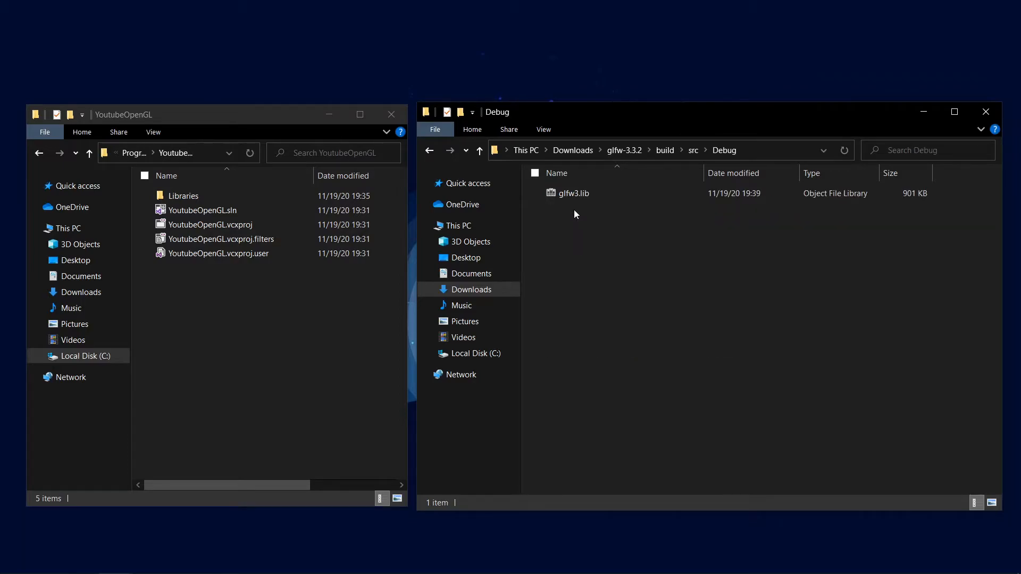
pyautogui.rightClick(574, 193)
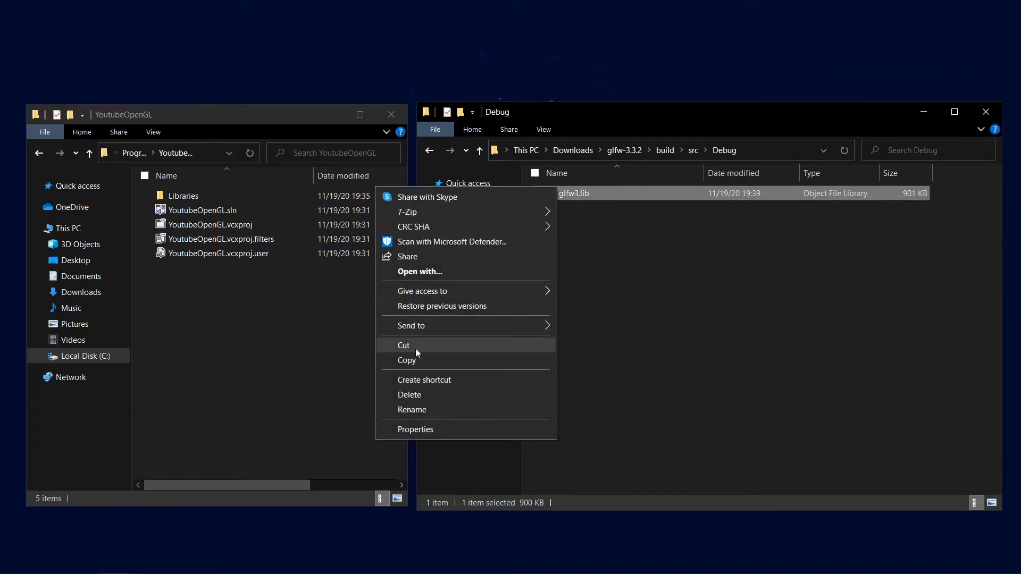
pyautogui.click(403, 345)
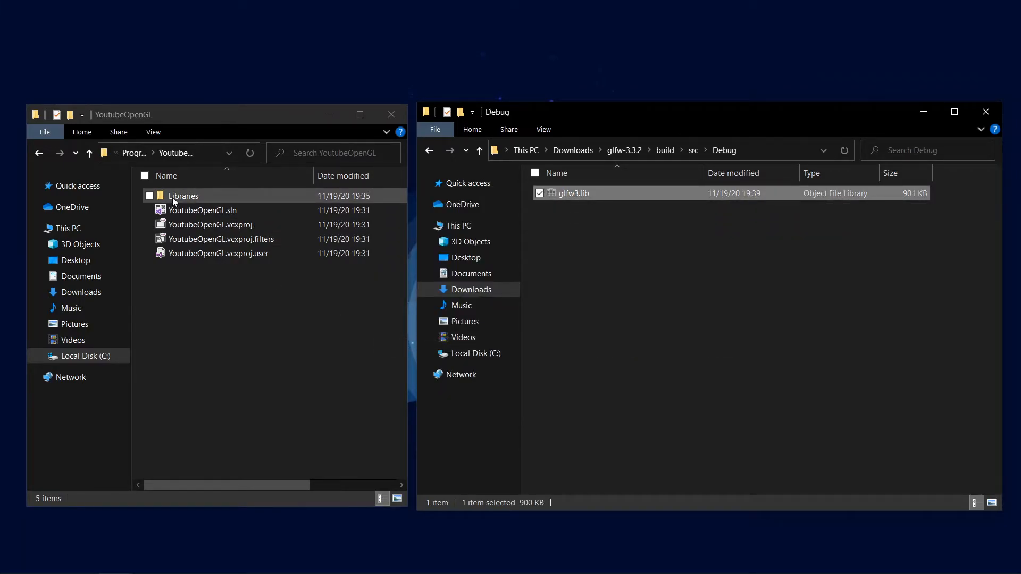
pyautogui.doubleClick(183, 196)
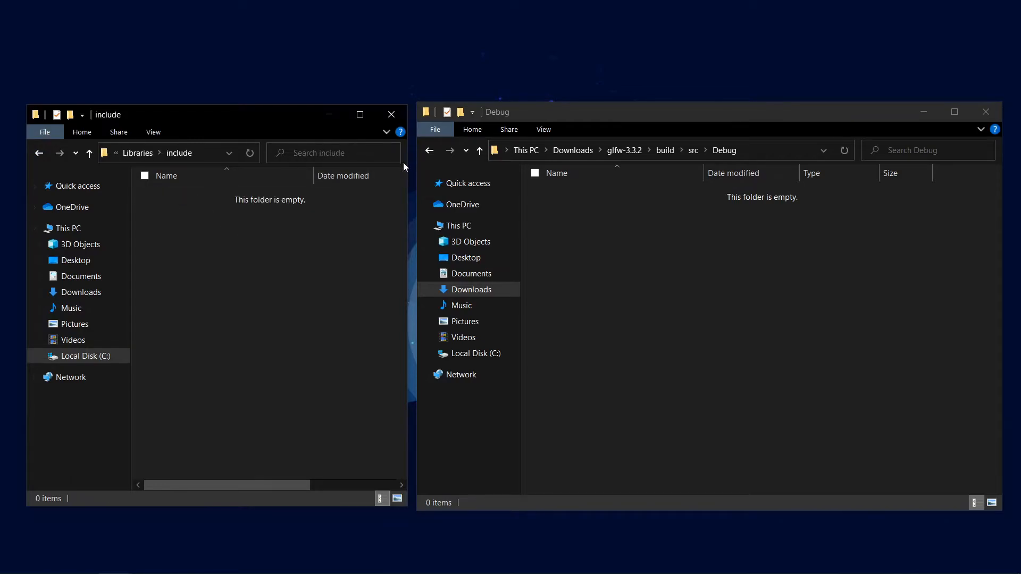
# Go back to glfw-3.3.2 and open its include folder containing the GLFW headers
pyautogui.click(429, 151)
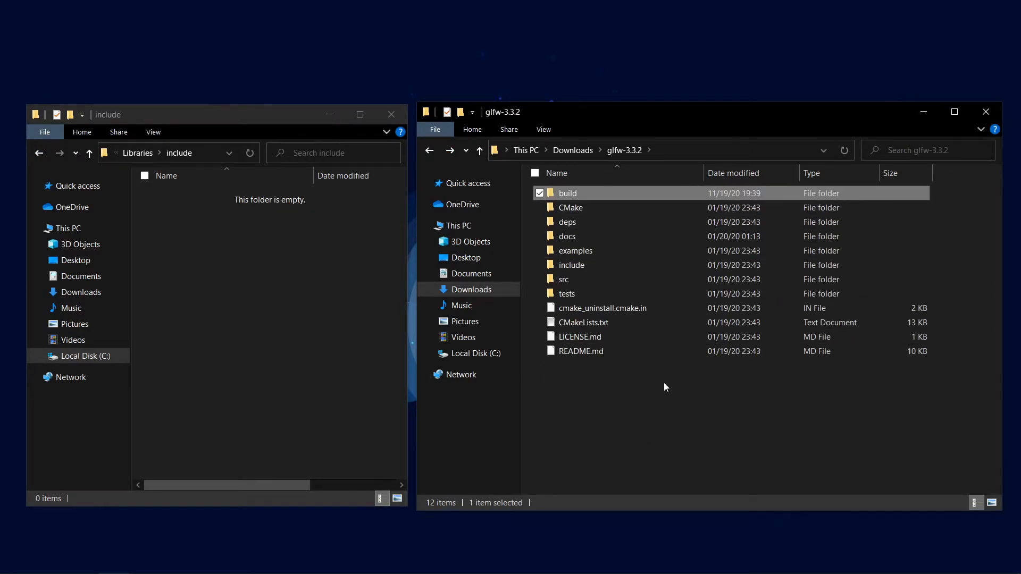
pyautogui.doubleClick(572, 265)
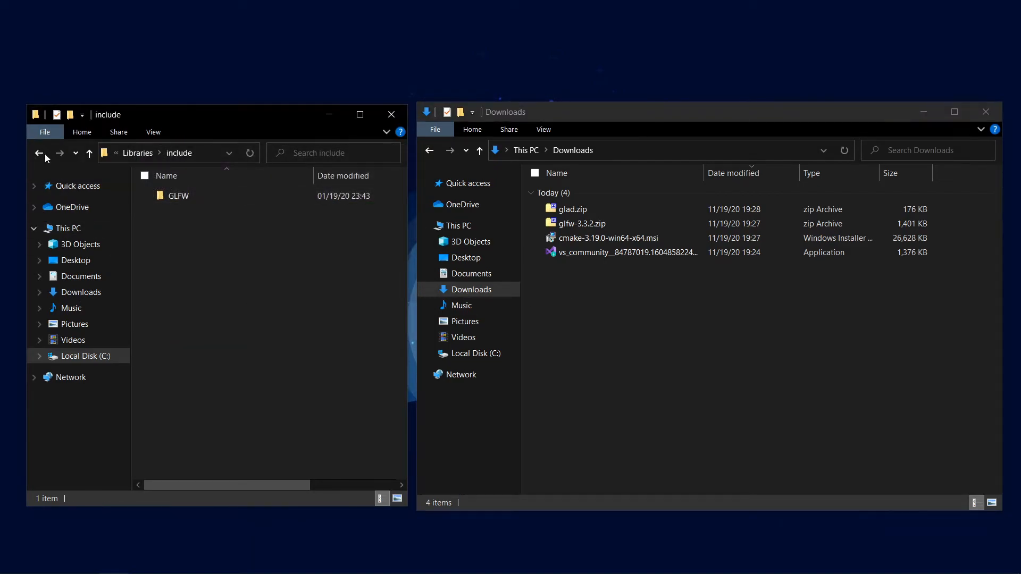
# Extract glad.zip's include headers to Libraries\include and glad.c to the project folder, then reopen YoutubeOpenGL.sln
pyautogui.doubleClick(572, 209)
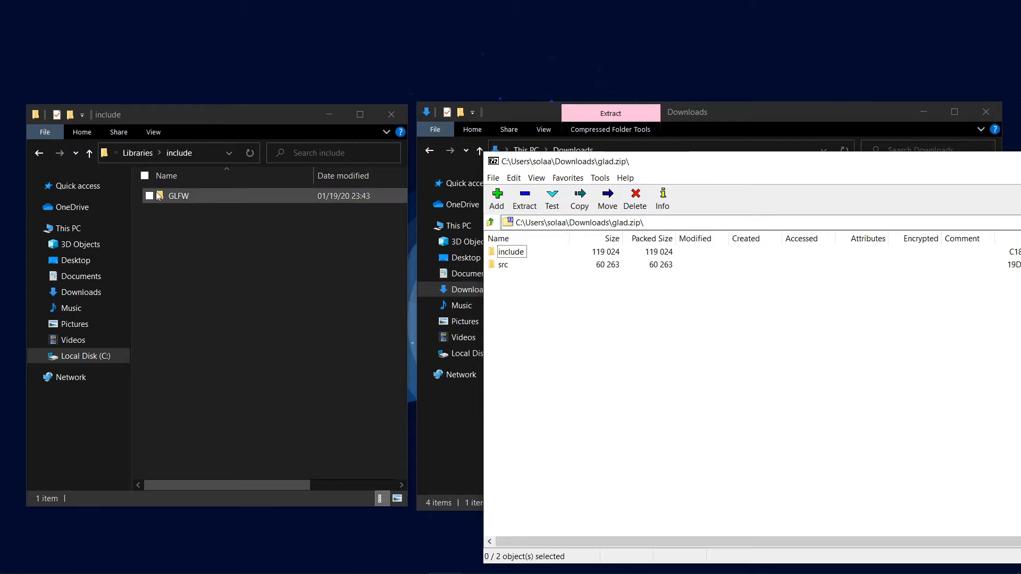
pyautogui.doubleClick(510, 251)
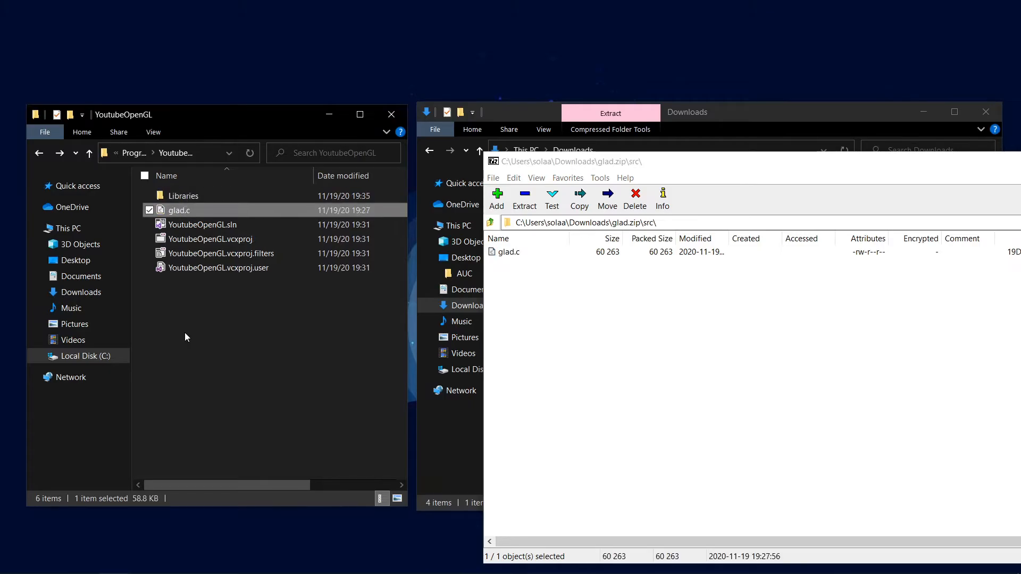
pyautogui.doubleClick(202, 224)
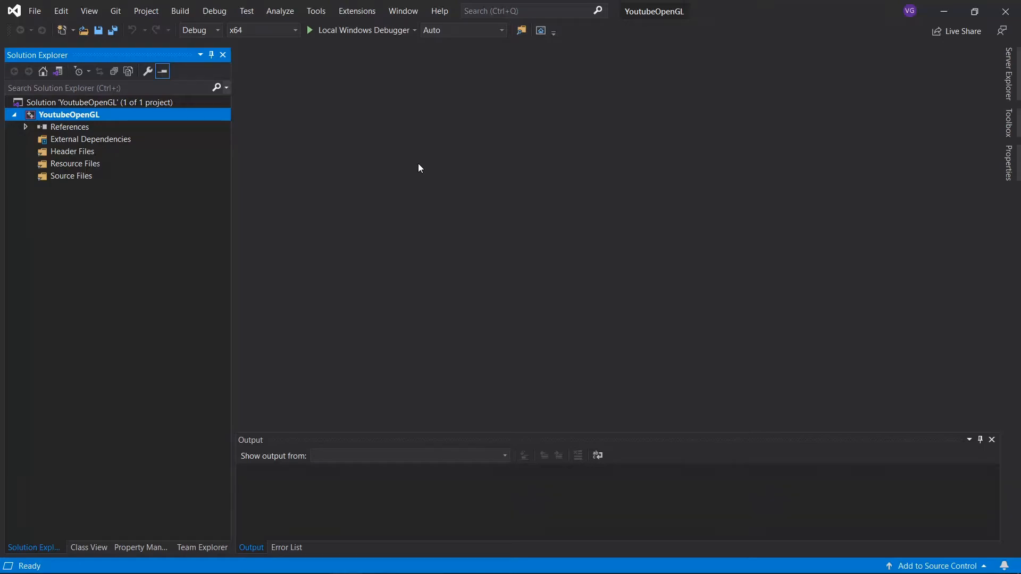
# Keep x64, open YoutubeOpenGL Property Pages for All Platforms at VC++ Directories > Include Directories
pyautogui.click(295, 30)
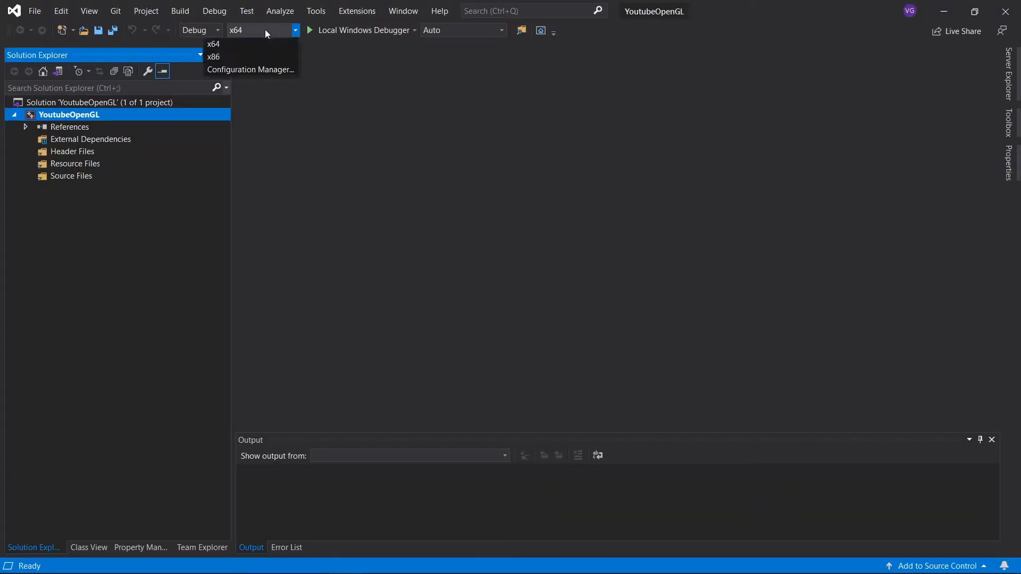
pyautogui.click(213, 44)
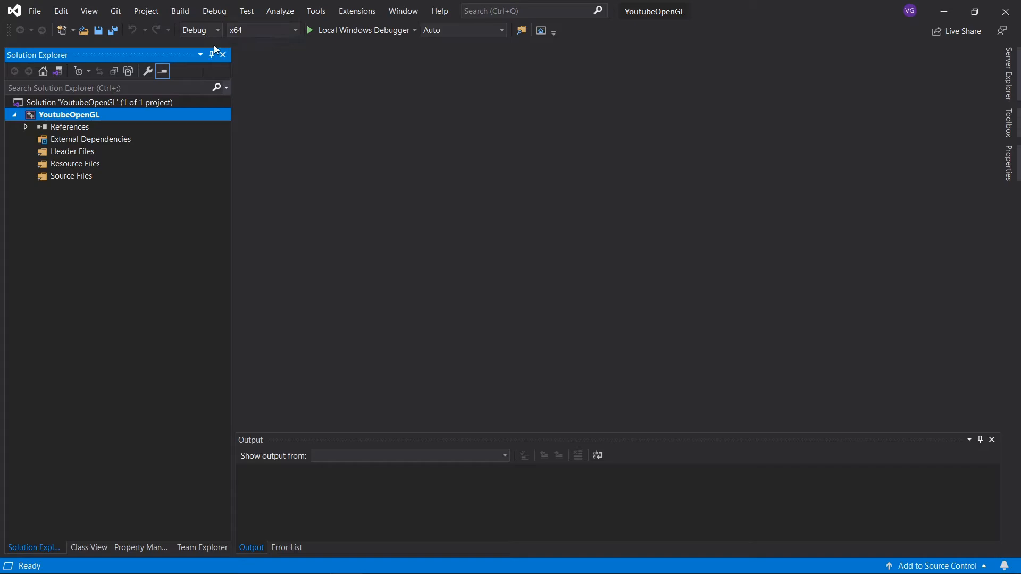
pyautogui.click(146, 11)
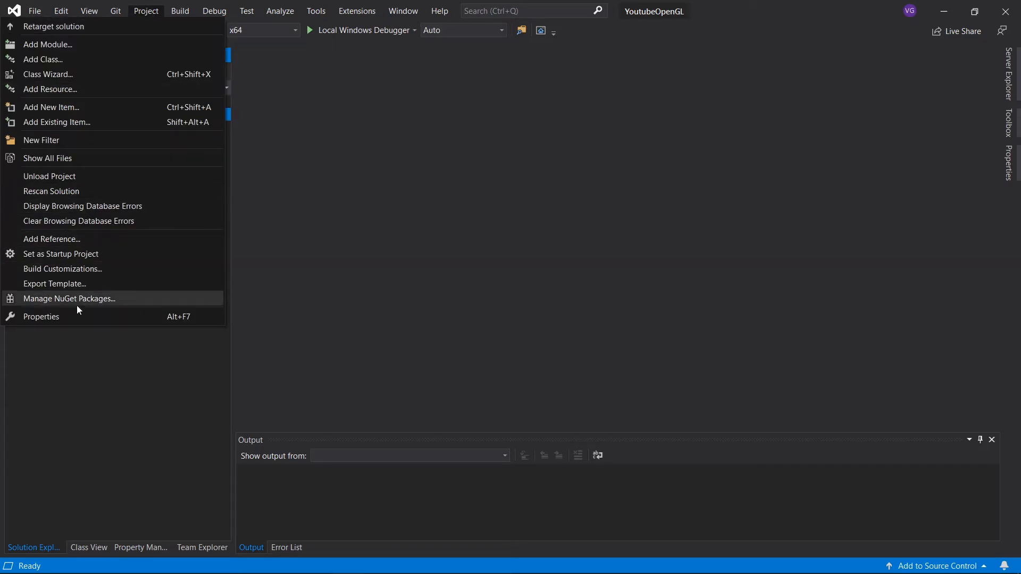
pyautogui.click(41, 316)
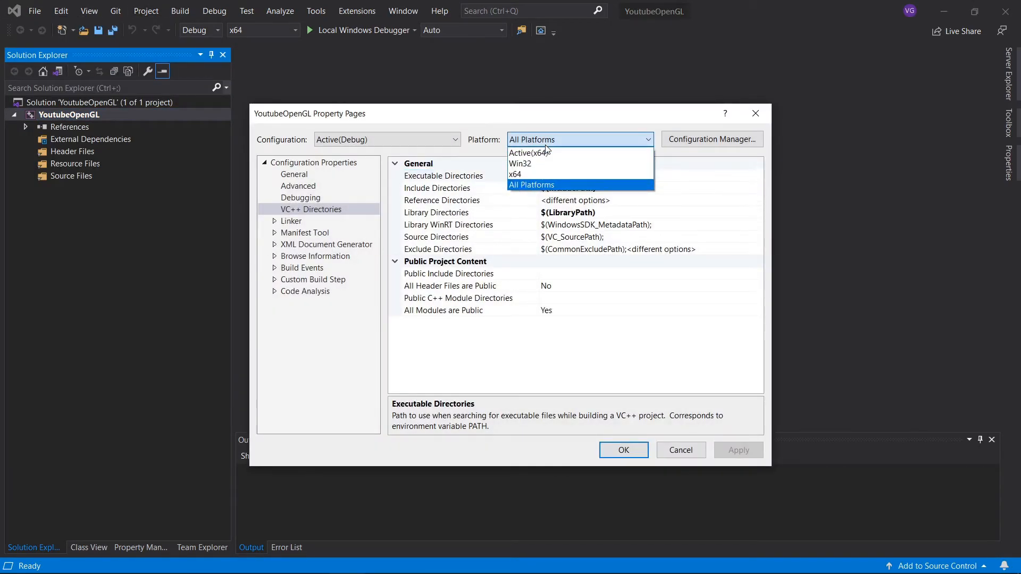
pyautogui.click(531, 185)
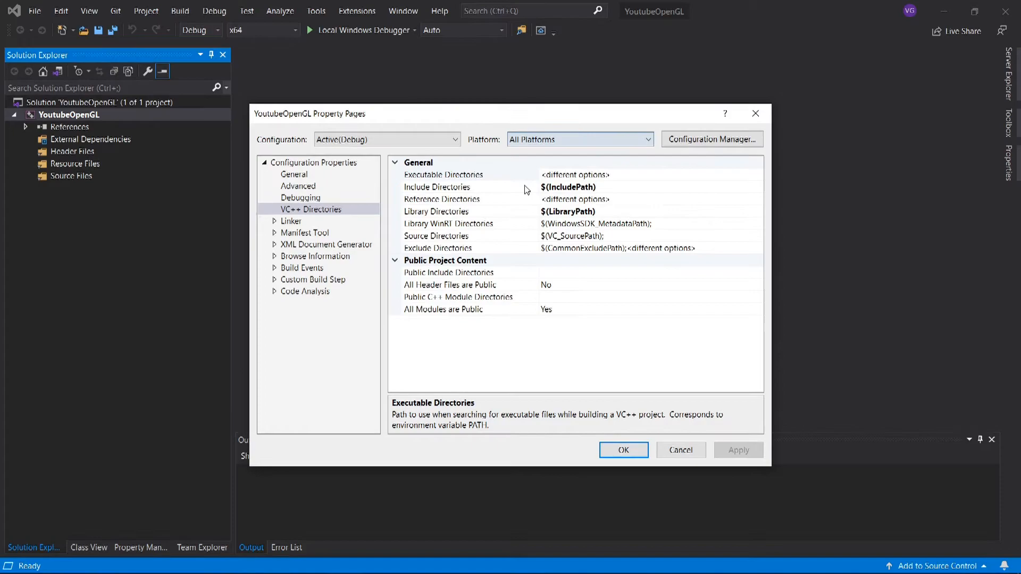
pyautogui.click(437, 186)
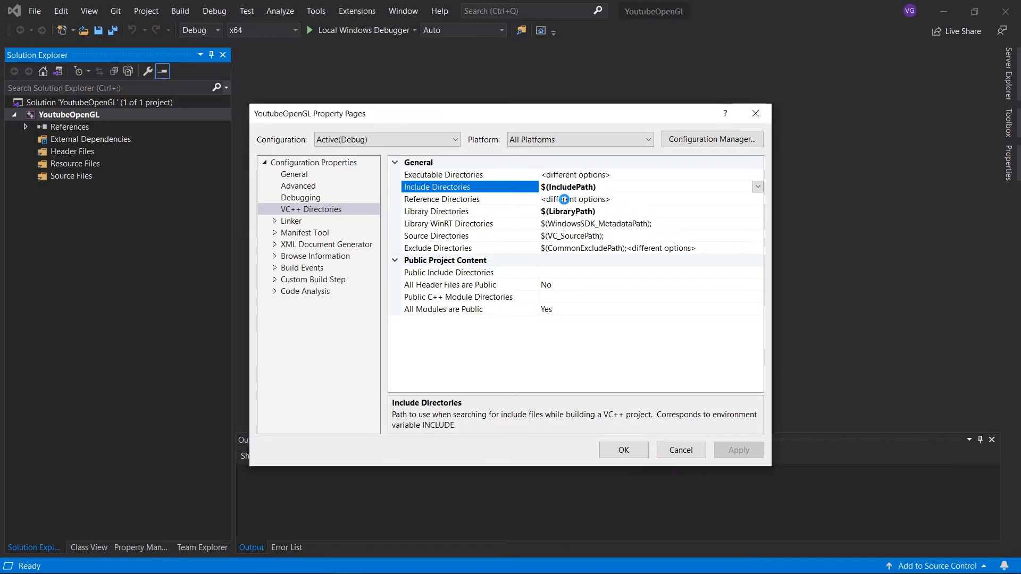
# Add the Libraries\include folder to the project's Include Directories
pyautogui.click(757, 186)
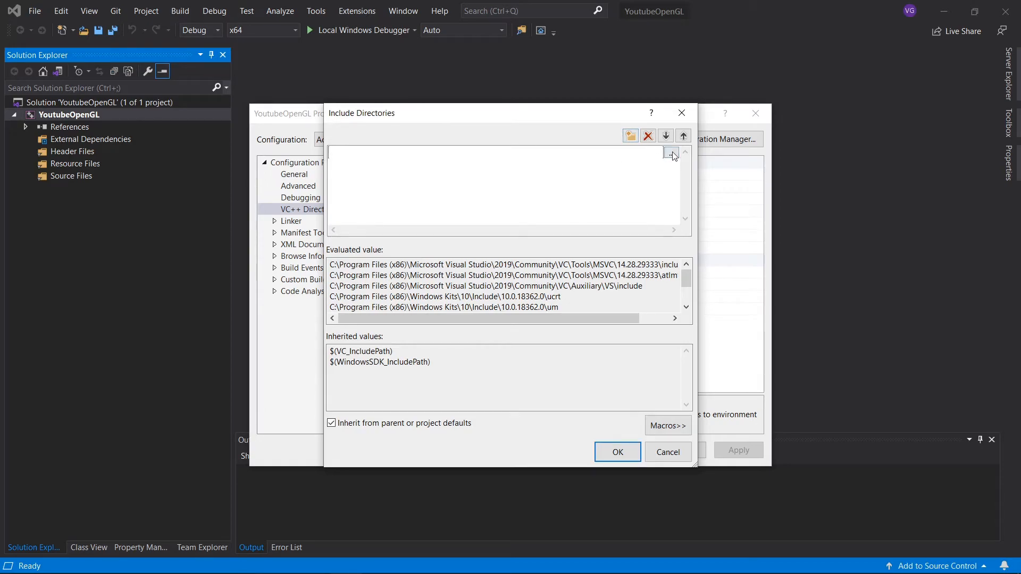
pyautogui.click(670, 154)
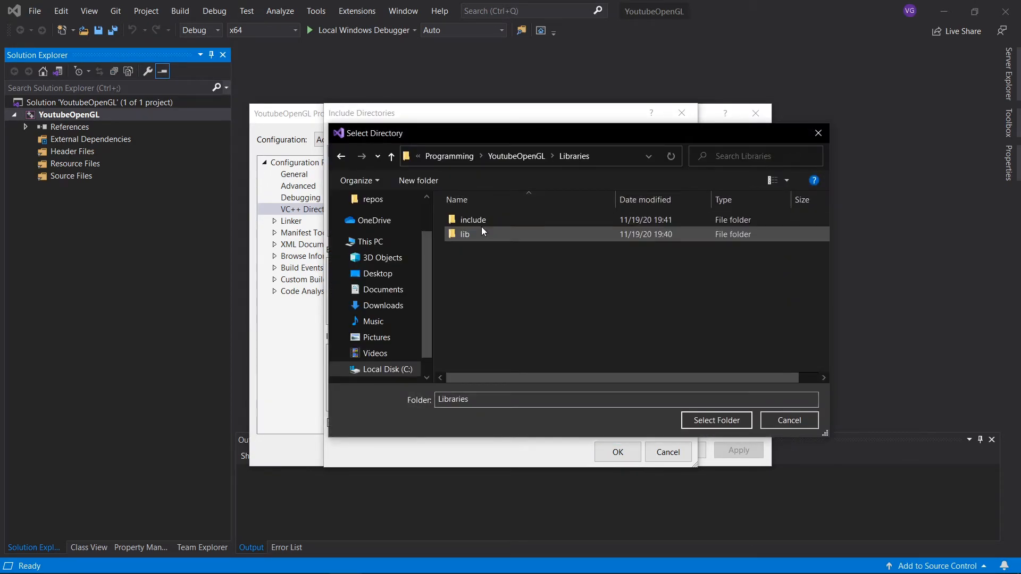
pyautogui.click(474, 220)
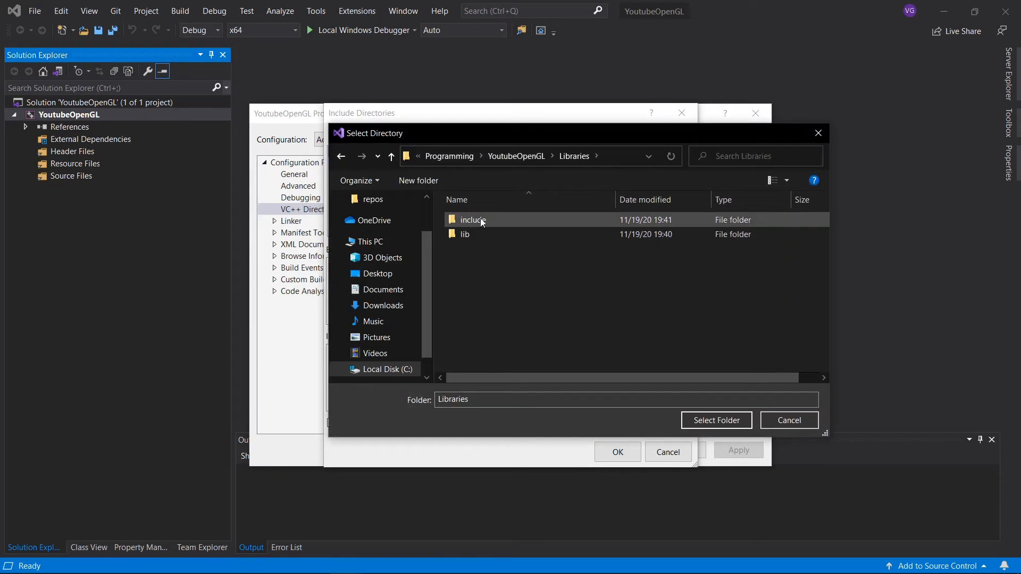
pyautogui.click(716, 420)
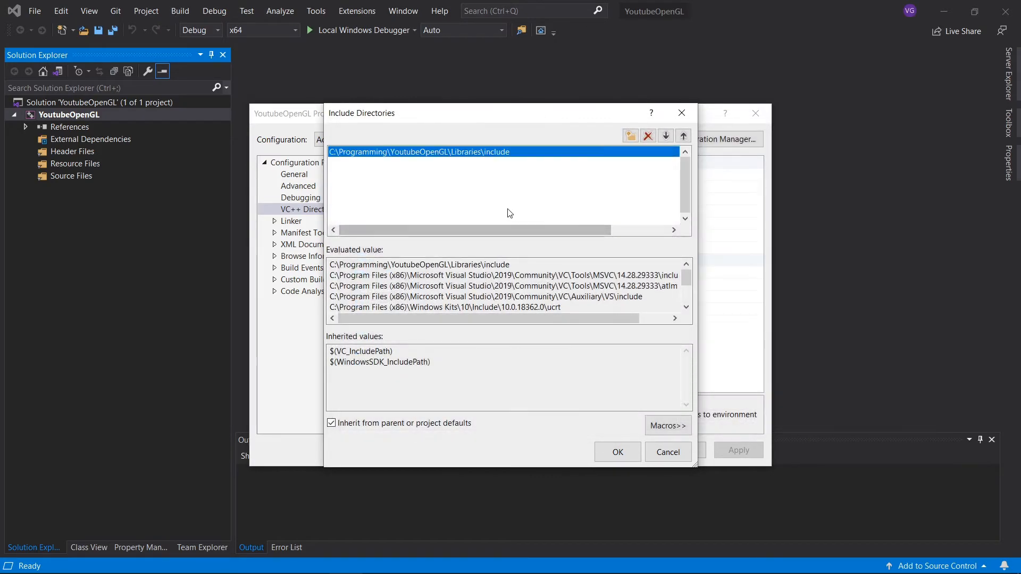
pyautogui.click(618, 452)
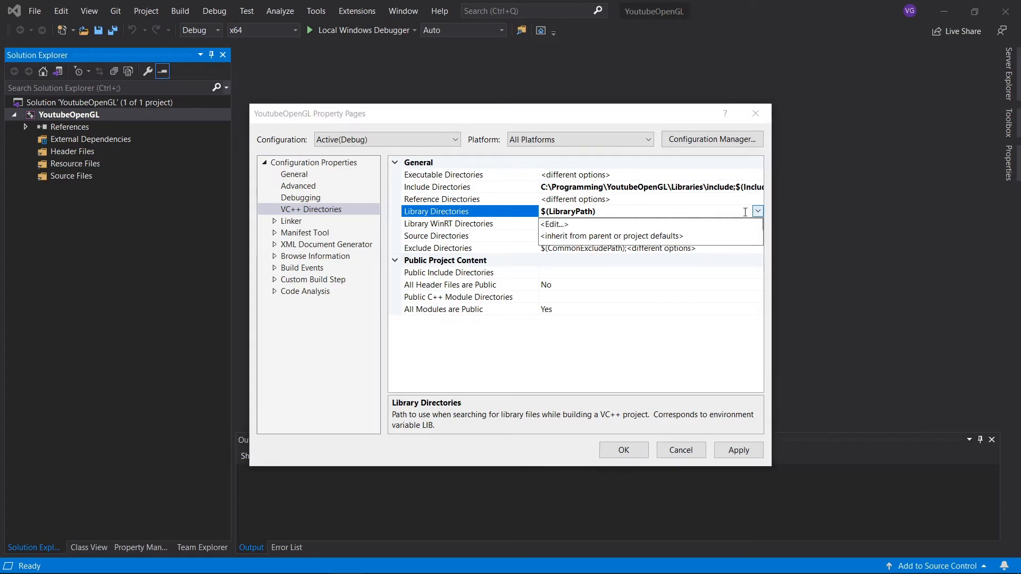
# Add the Libraries\lib folder to the project's Library Directories
pyautogui.click(554, 224)
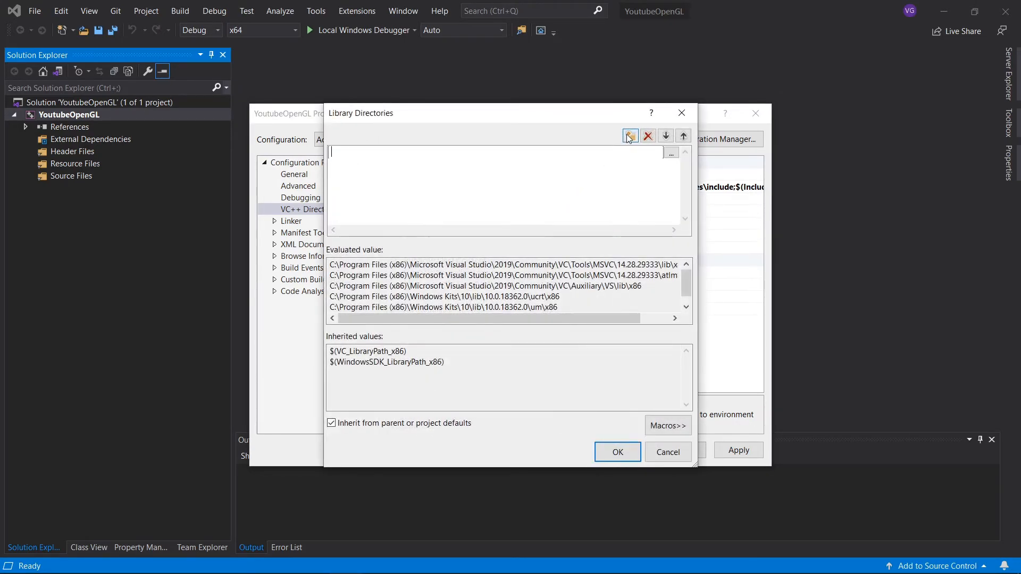
pyautogui.click(629, 136)
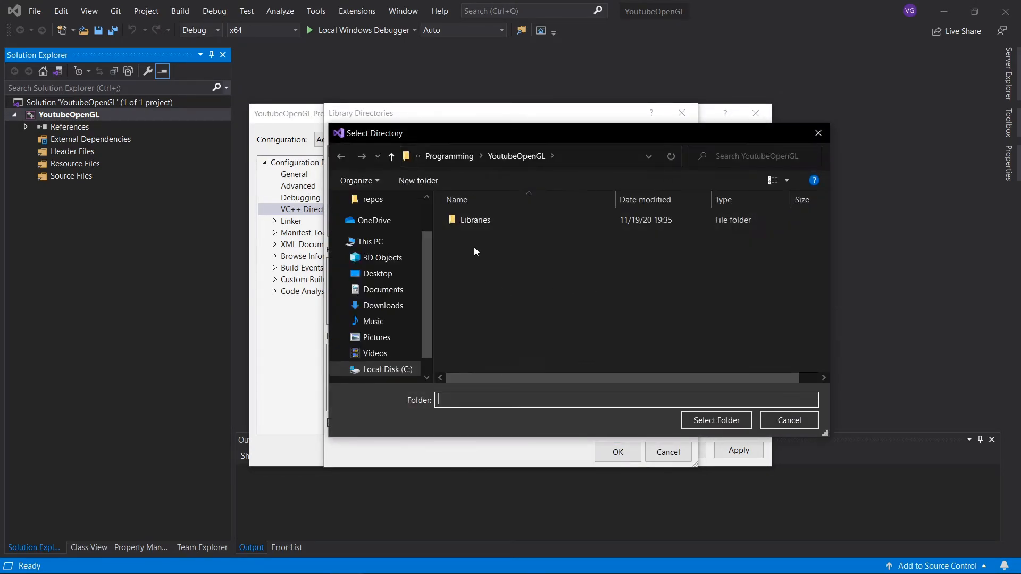
pyautogui.doubleClick(475, 219)
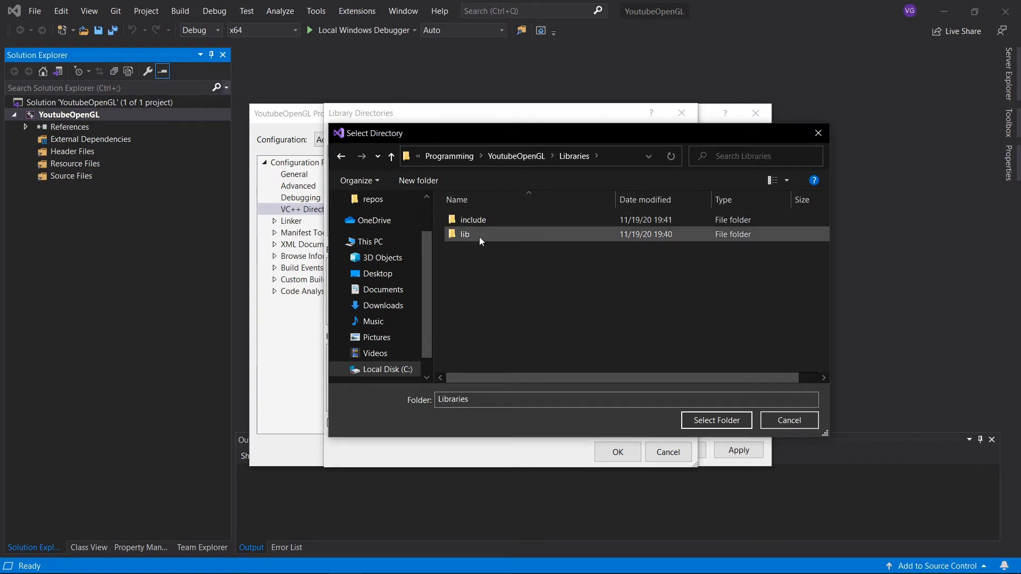
pyautogui.click(716, 420)
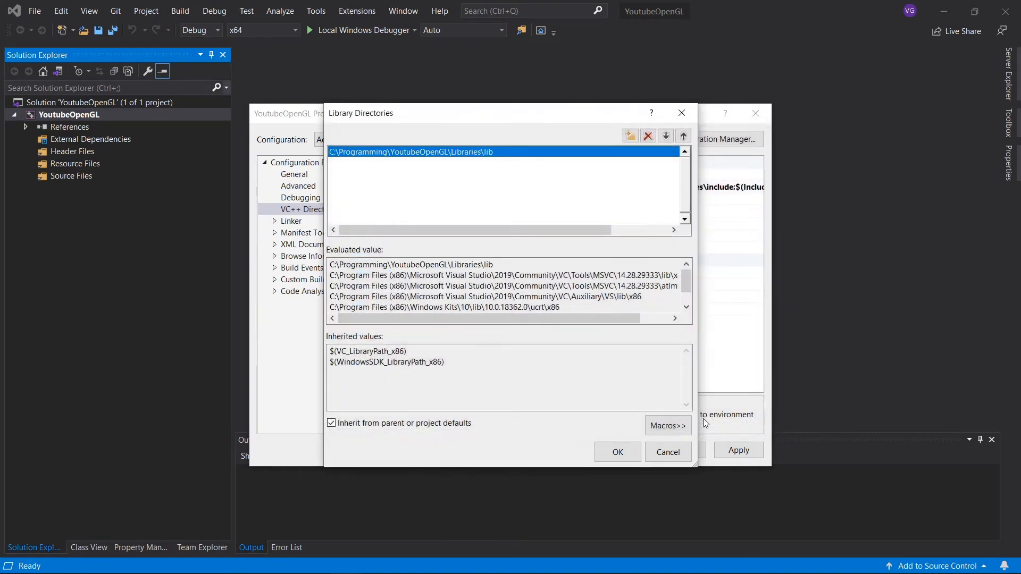
pyautogui.click(618, 452)
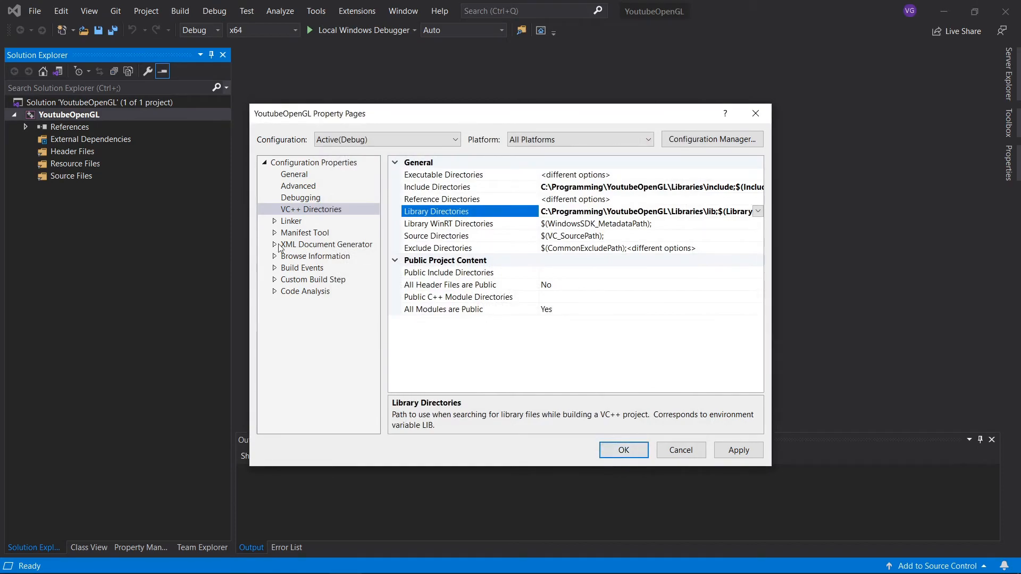
# Enter glfw3.lib and opengl32.lib in Linker > Input > Additional Dependencies and close the properties
pyautogui.click(274, 221)
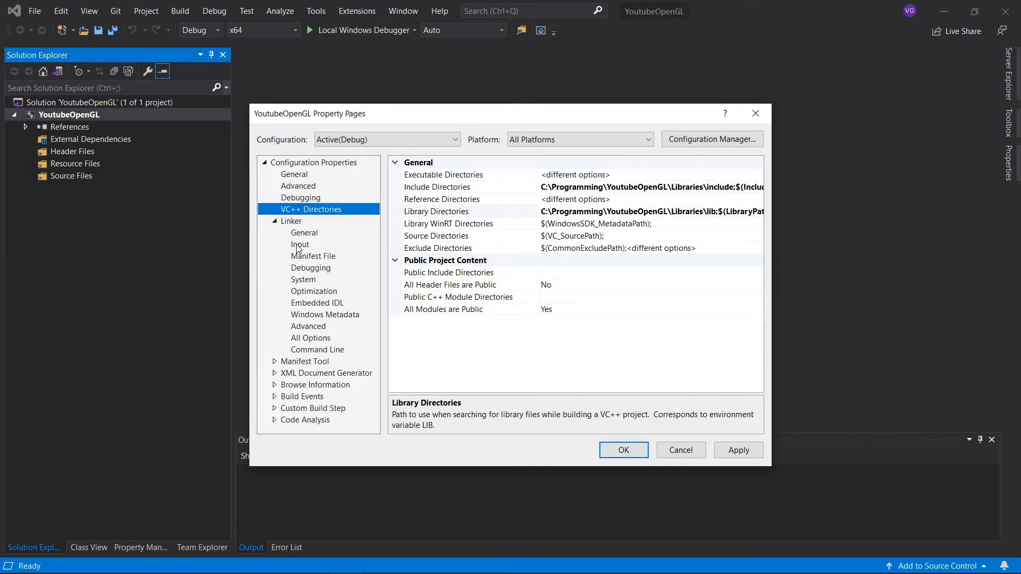
pyautogui.click(300, 244)
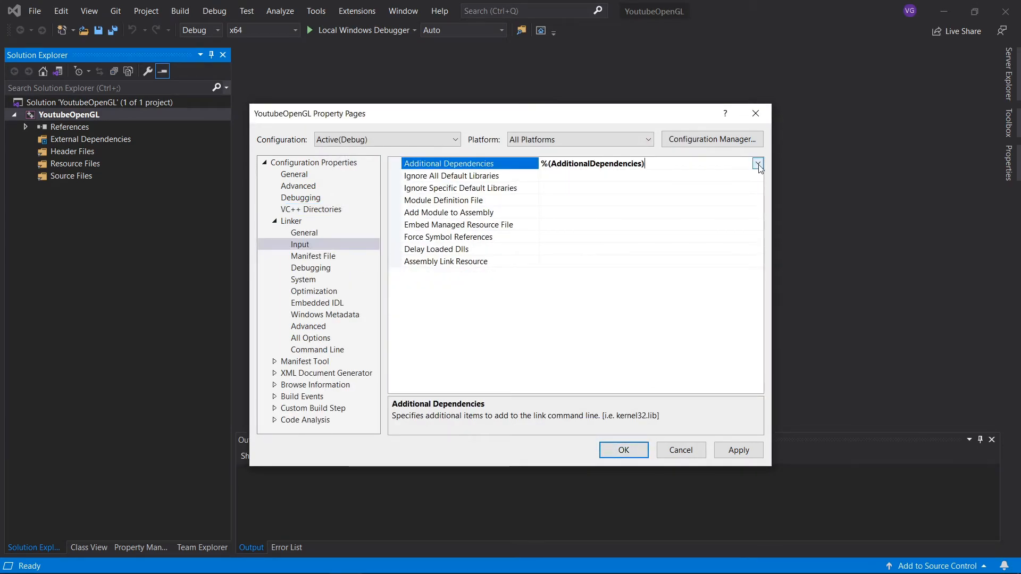
pyautogui.click(758, 163)
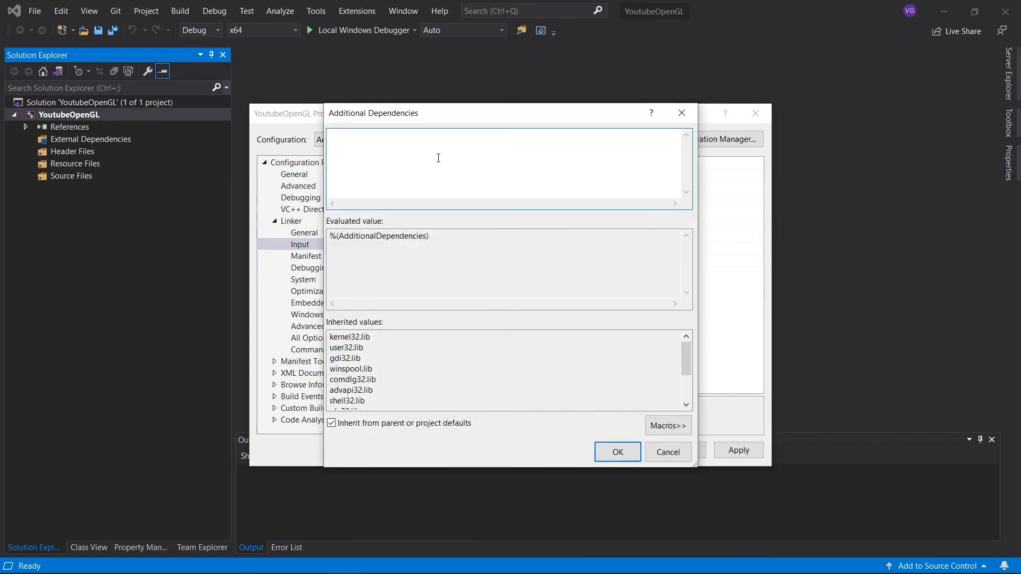
pyautogui.write('glfw3.lib')
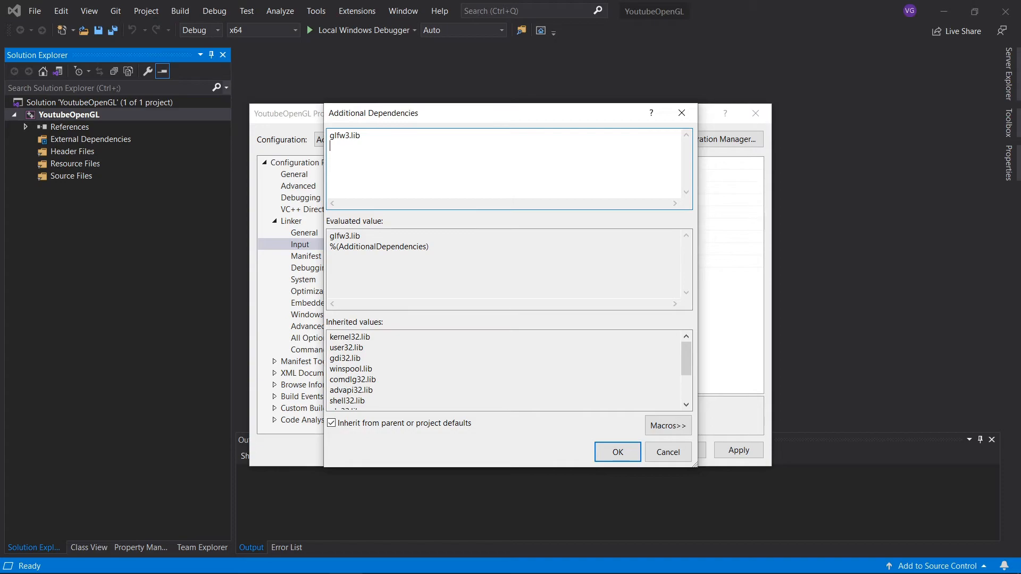
pyautogui.write('opengl32')
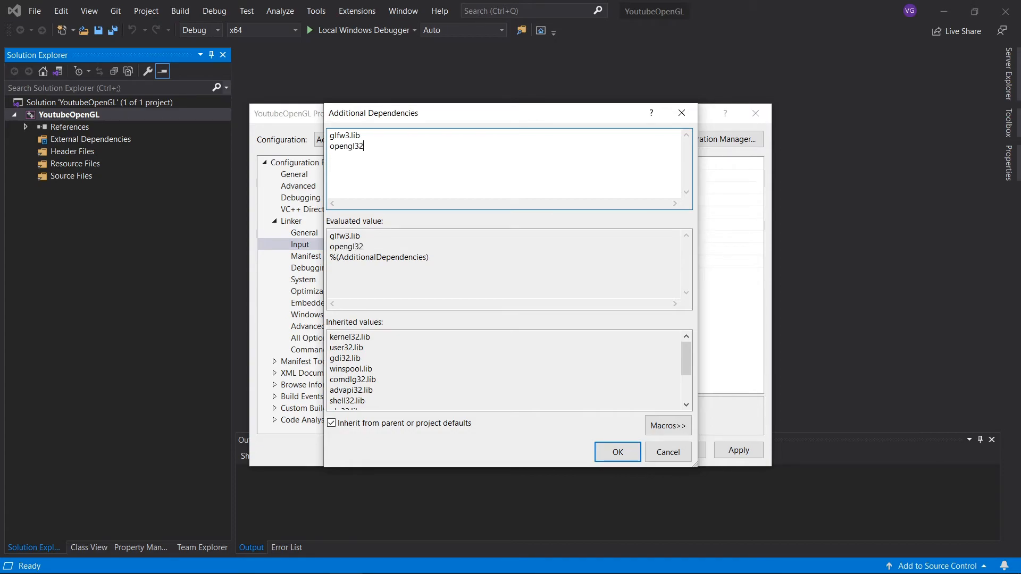
pyautogui.write('.lib')
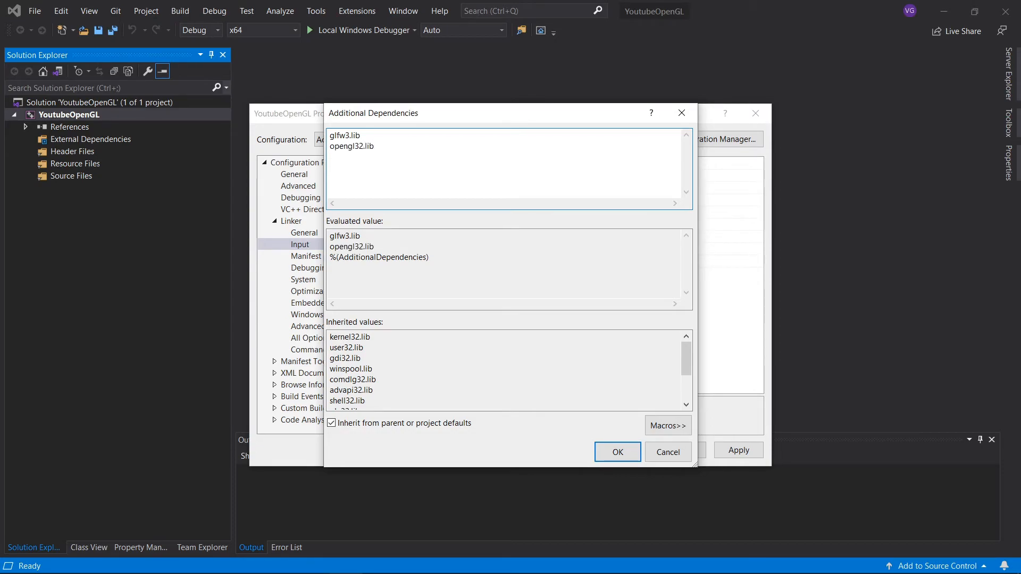
pyautogui.doubleClick(357, 146)
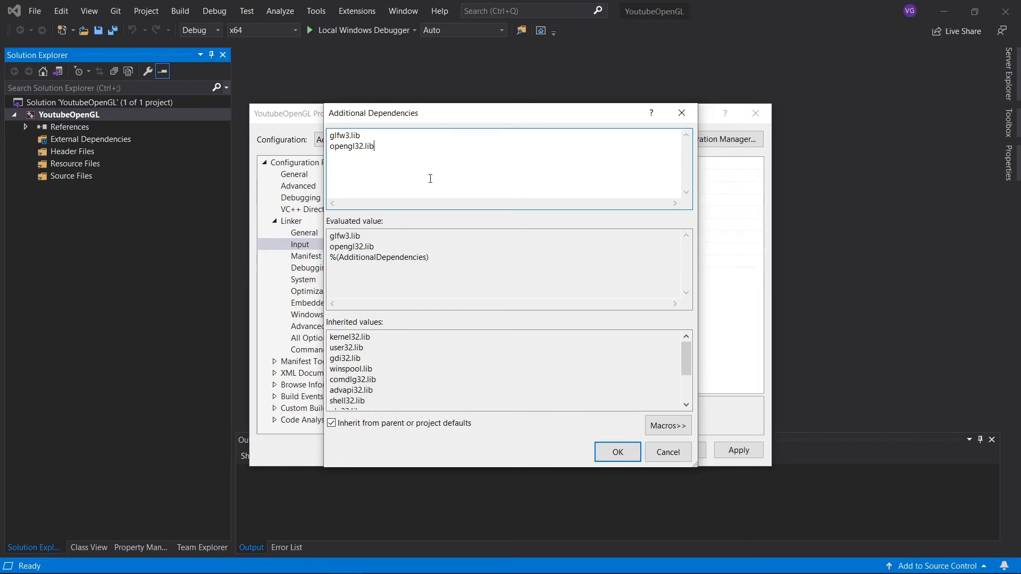
pyautogui.click(617, 452)
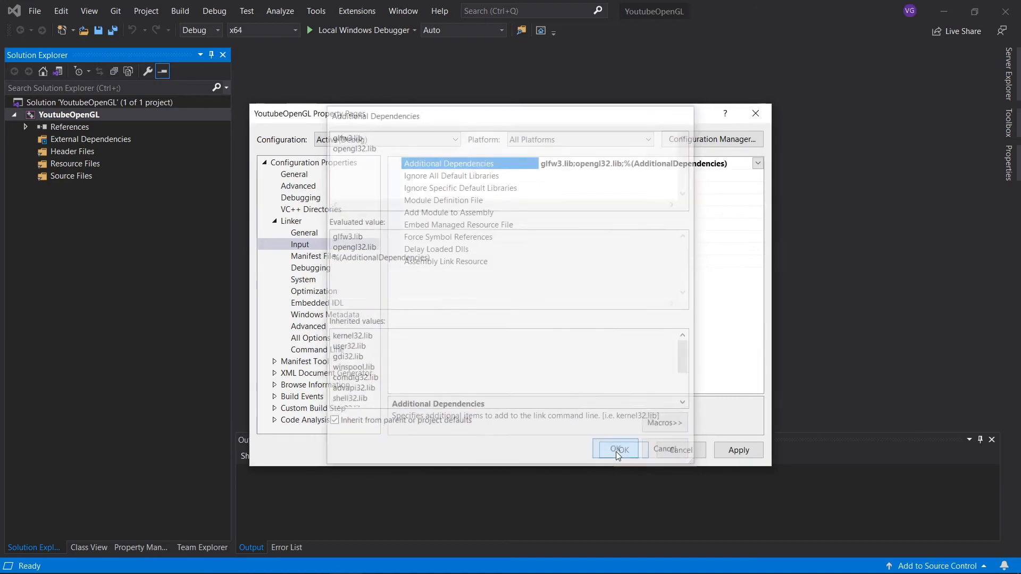
pyautogui.click(619, 450)
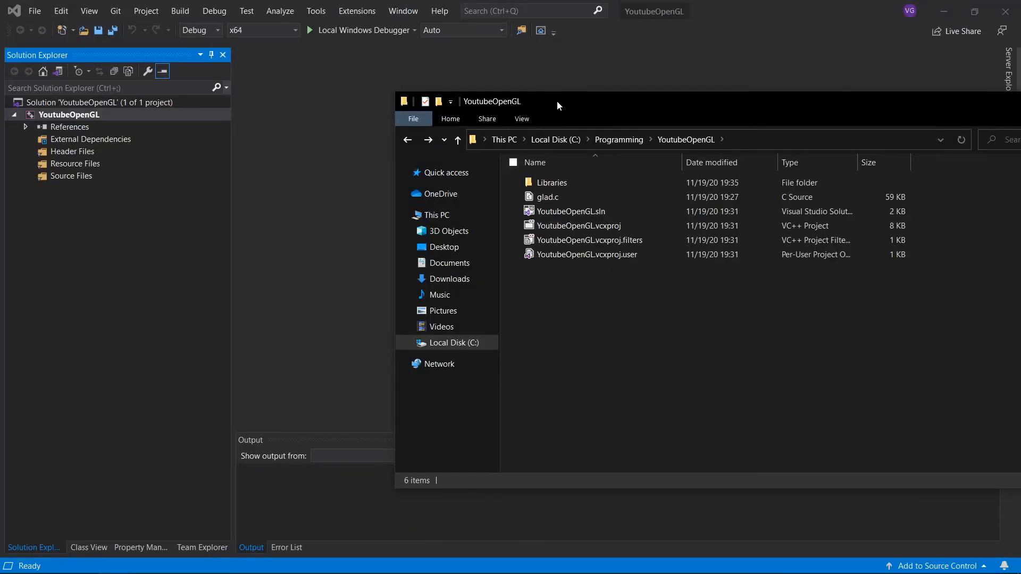
pyautogui.moveTo(549, 221)
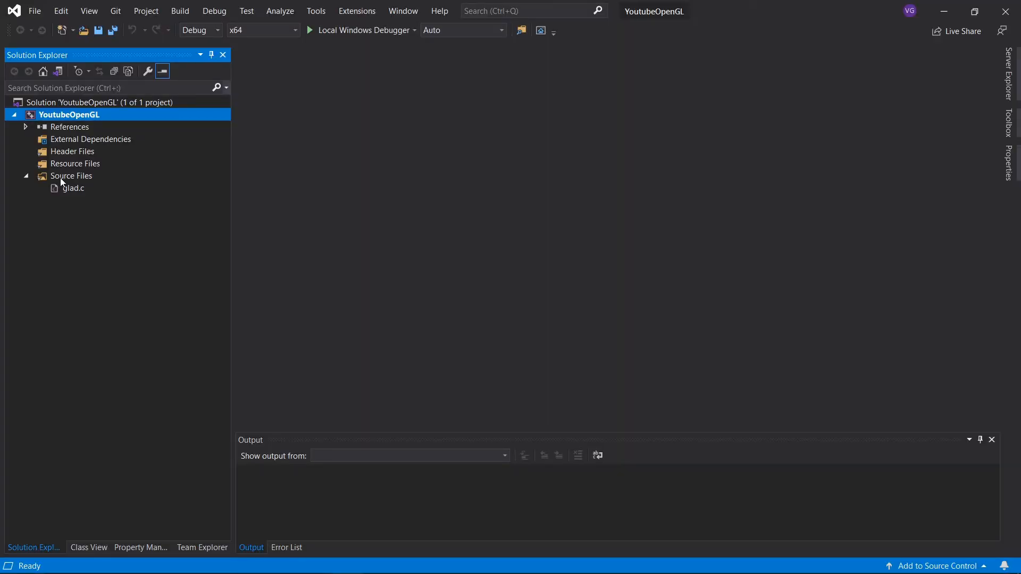
# Create a new C++ file named Main.cpp under Source Files with the iostream, glad and GLFW includes
pyautogui.rightClick(71, 175)
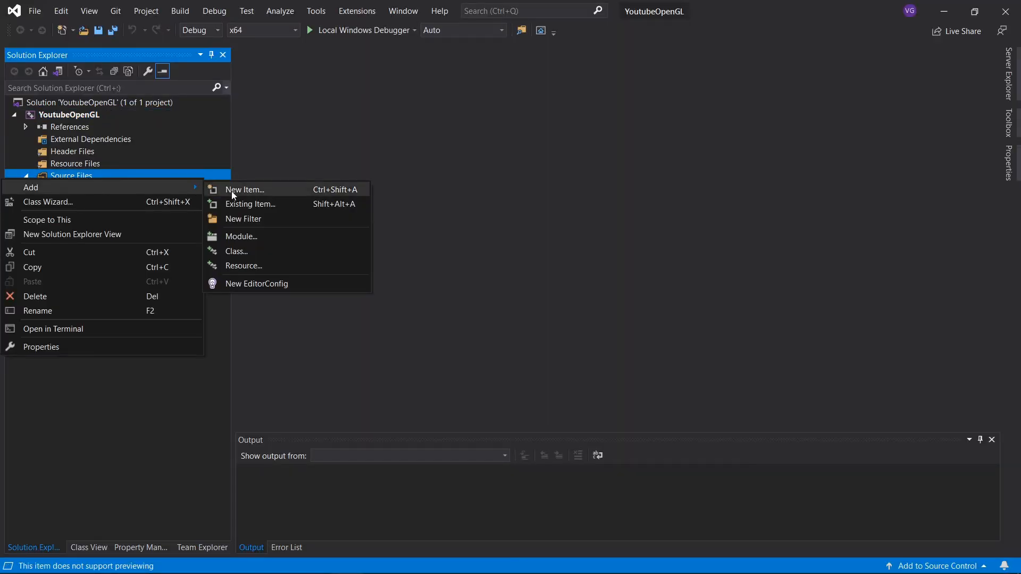
pyautogui.click(244, 189)
pyautogui.write('Main.cpp')
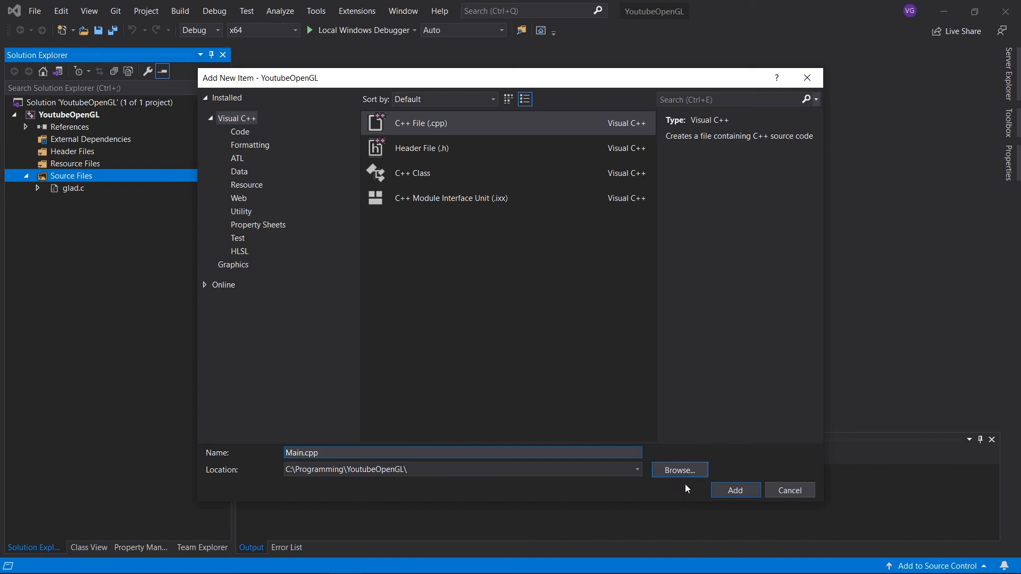
pyautogui.click(735, 490)
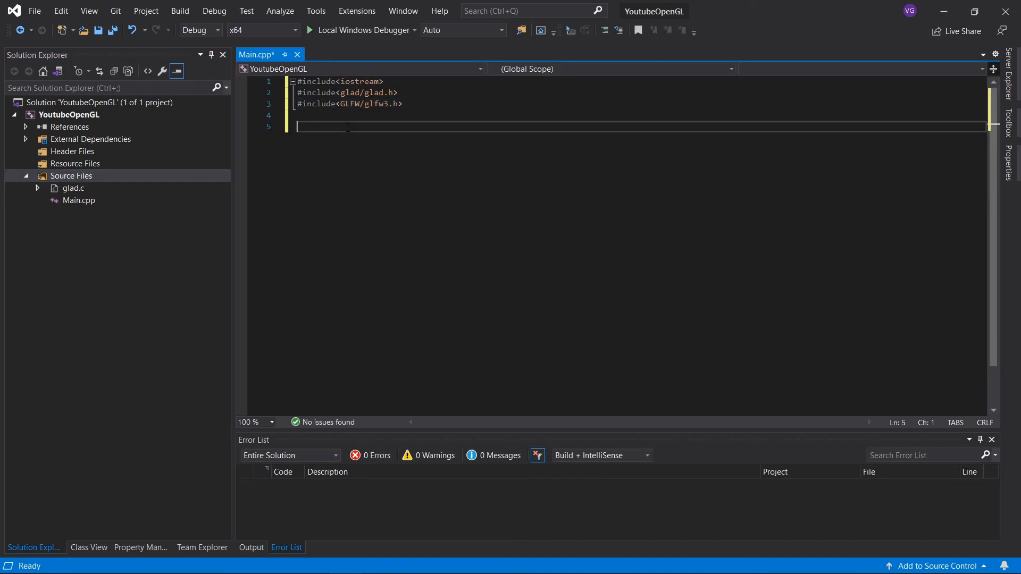
# Type 'int main() { return 0; }' below the includes in Main.cpp
pyautogui.write('int')
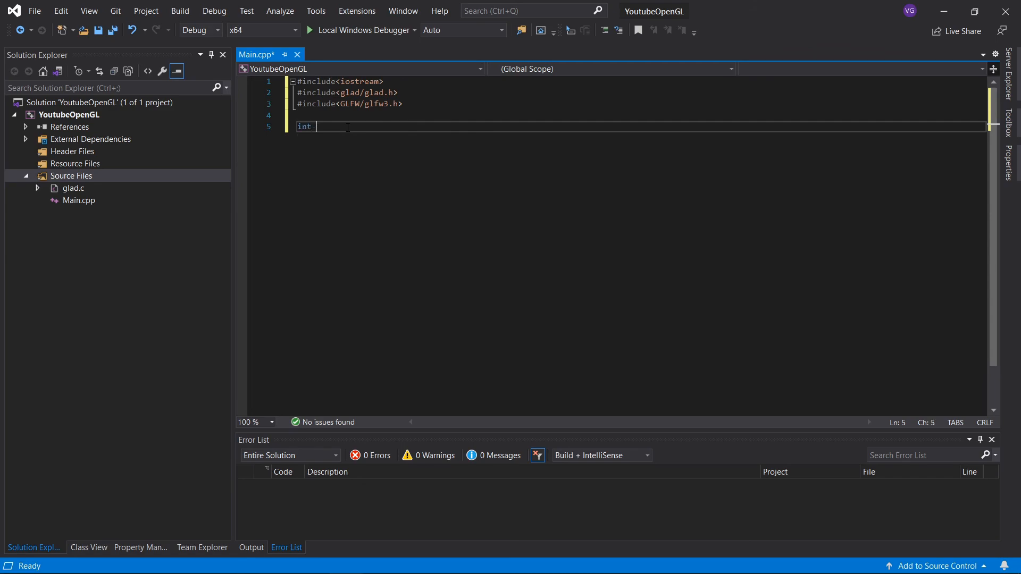
pyautogui.write('main()')
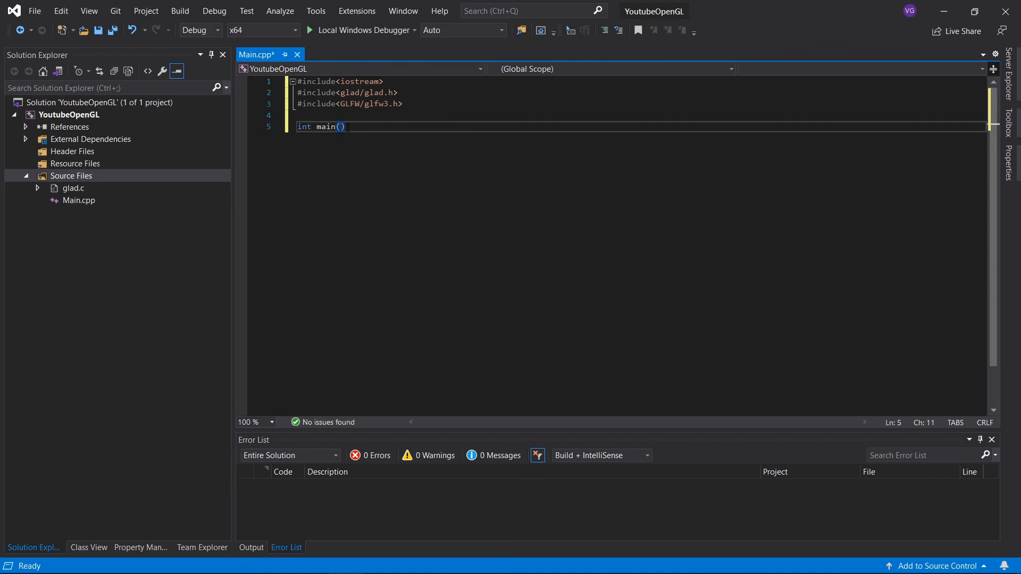
pyautogui.write('{')
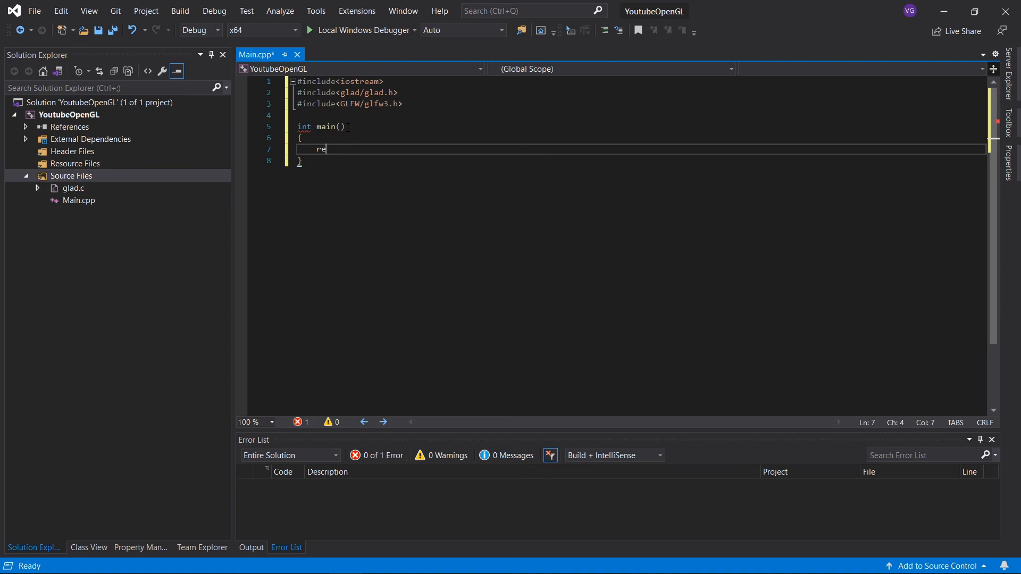
pyautogui.write('turn 0;')
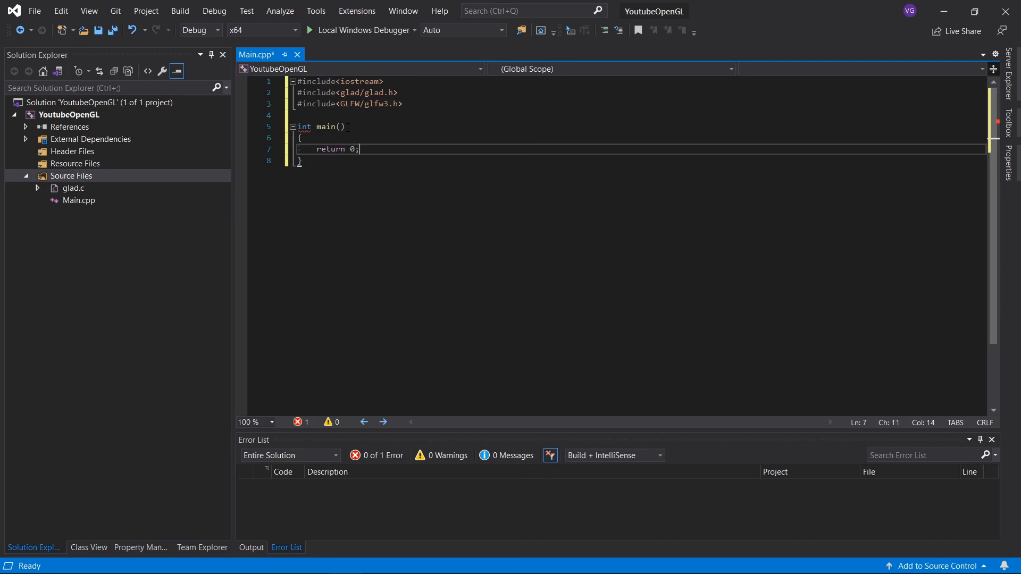
pyautogui.moveTo(362, 31)
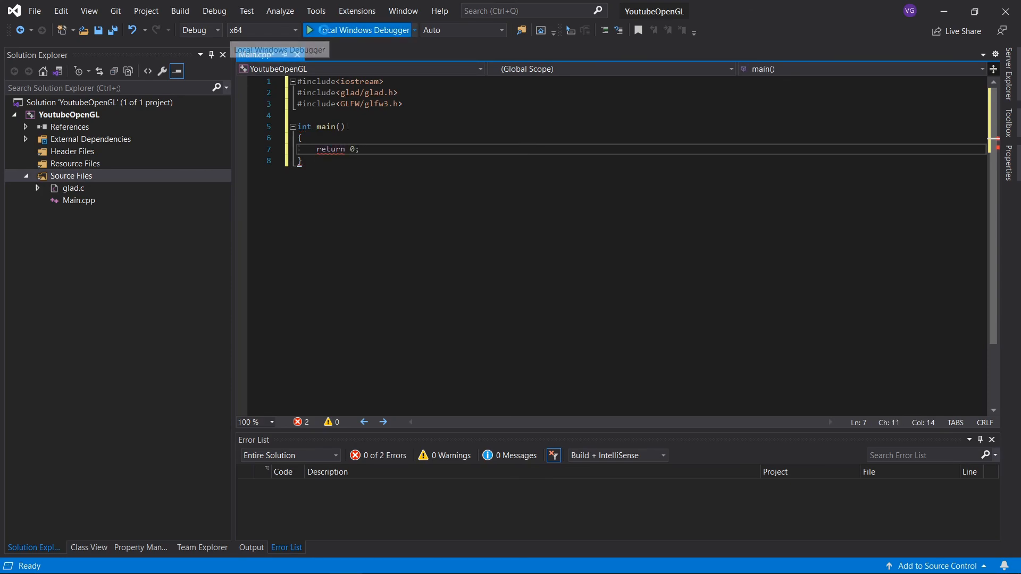